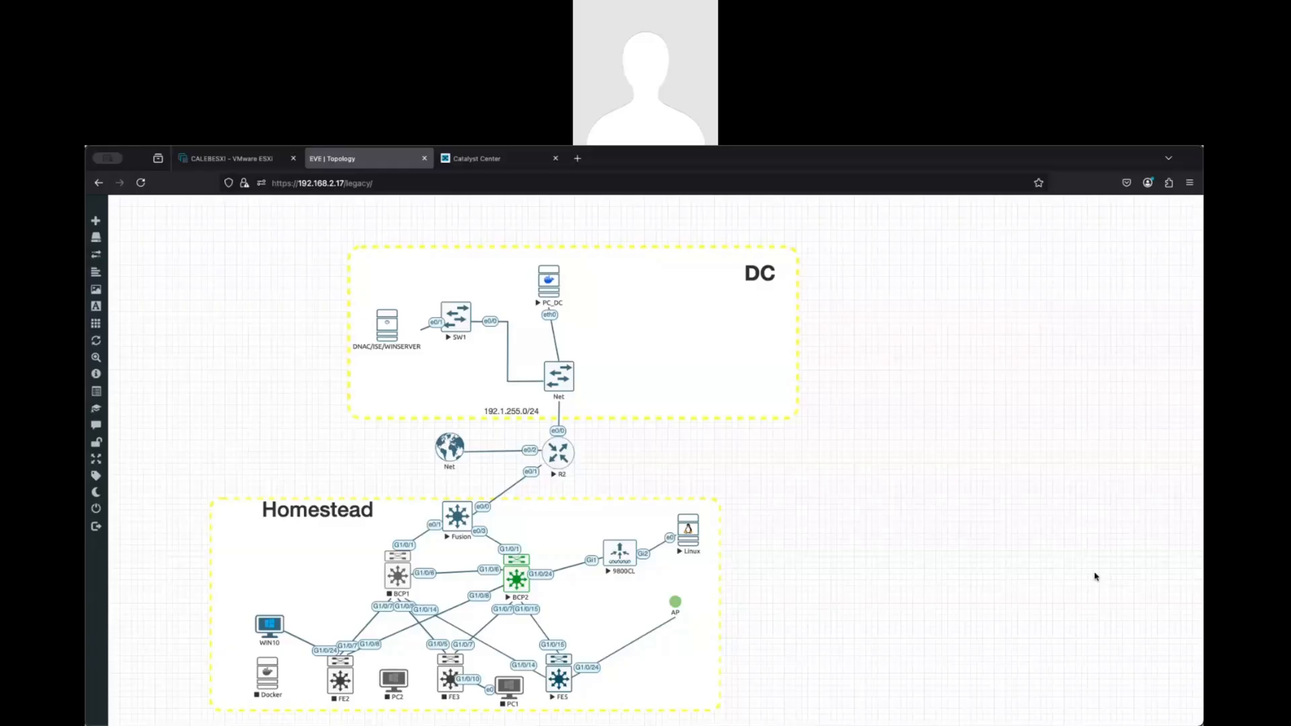
pyautogui.moveTo(868, 437)
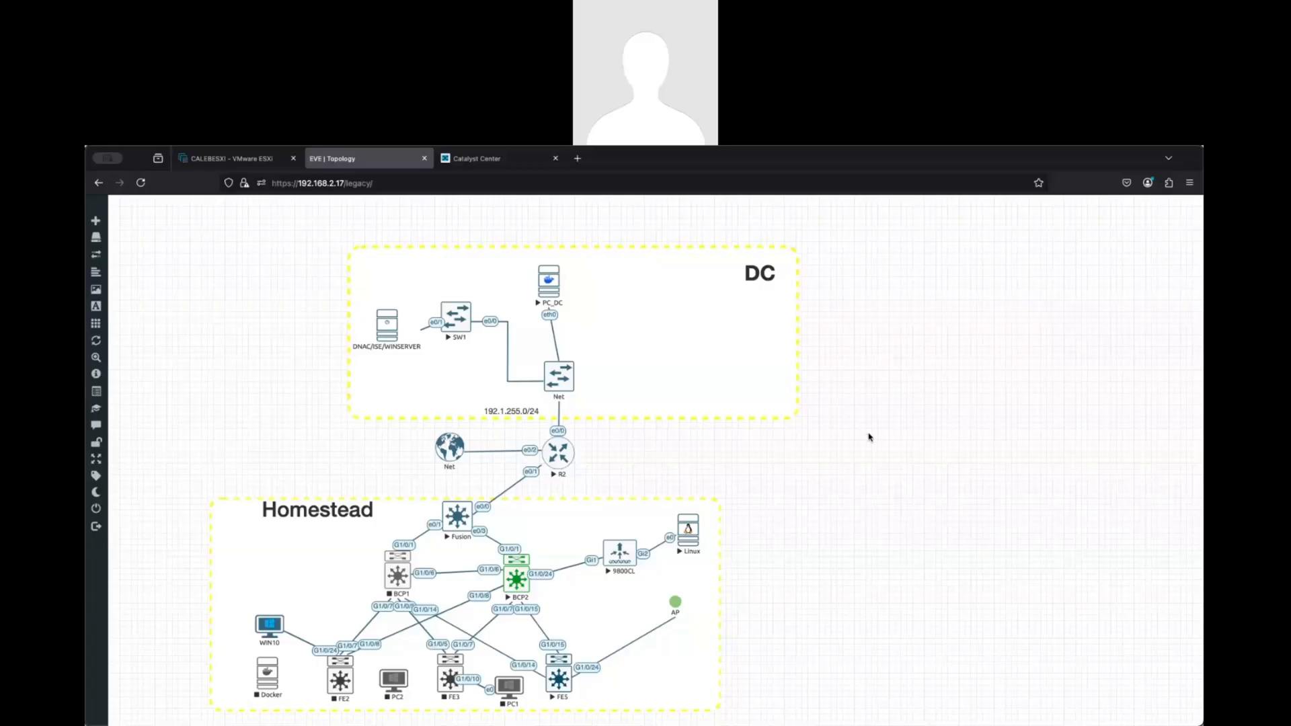
pyautogui.moveTo(710, 560)
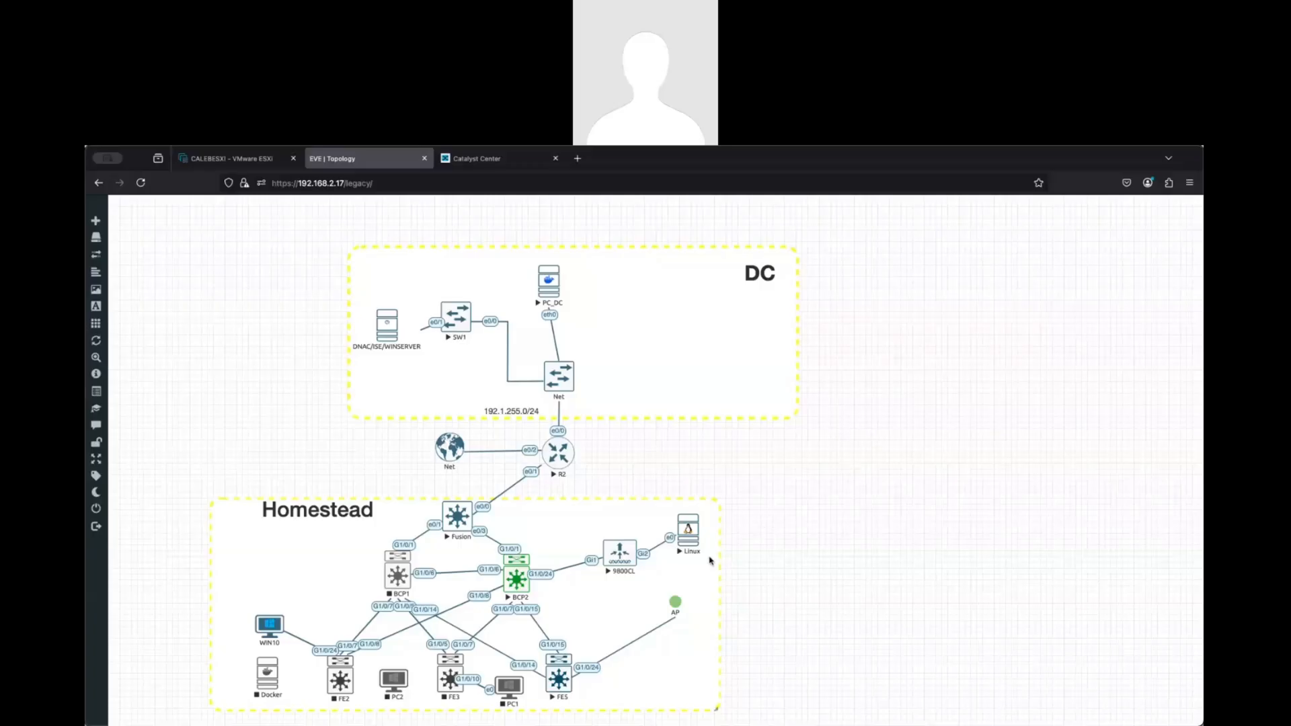
pyautogui.moveTo(705, 603)
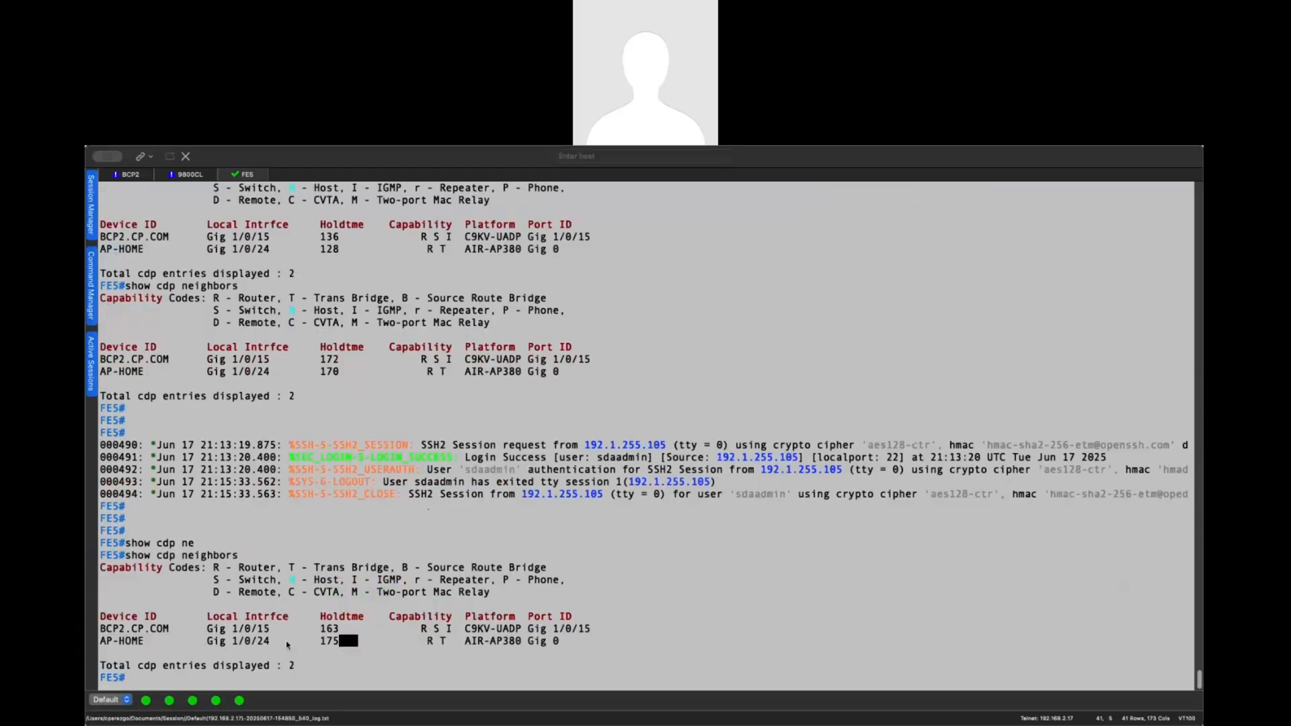
# On FES, run 'show cdp neighbors' and 'show access-tunnel summary', then start a 'show lisp' command.
pyautogui.doubleClick(238, 641)
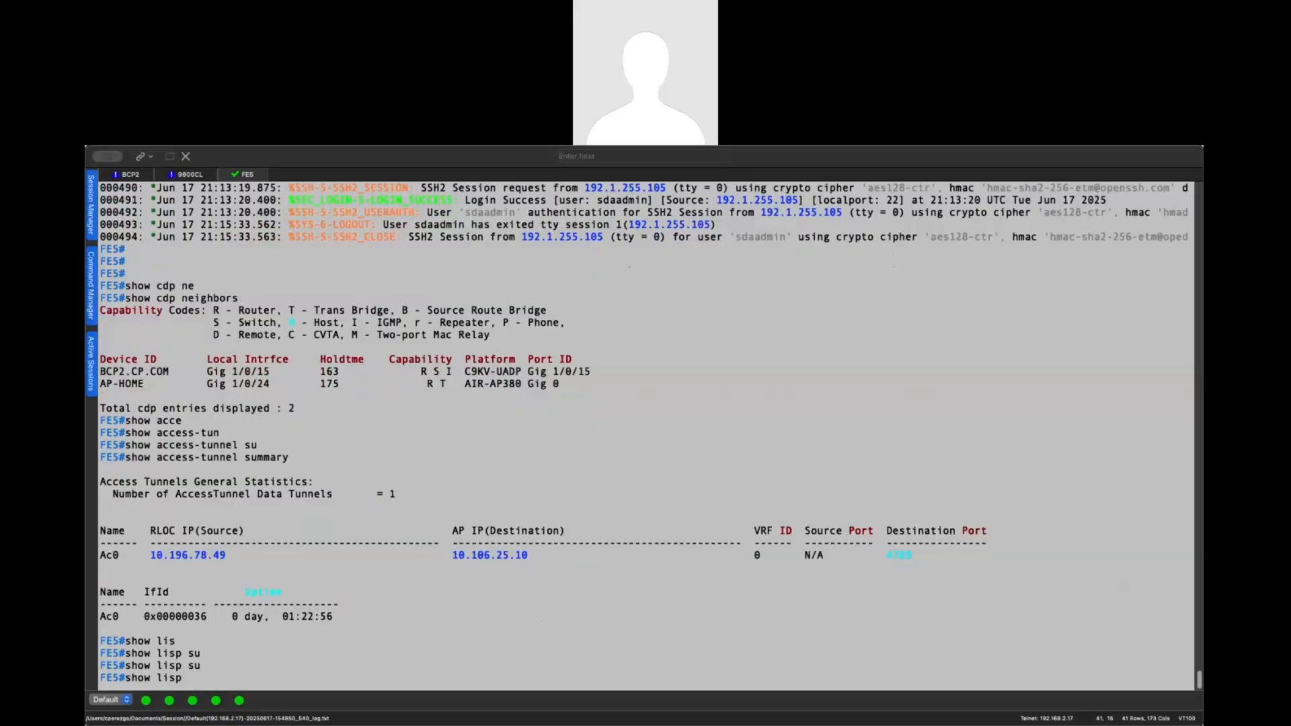
pyautogui.write('s')
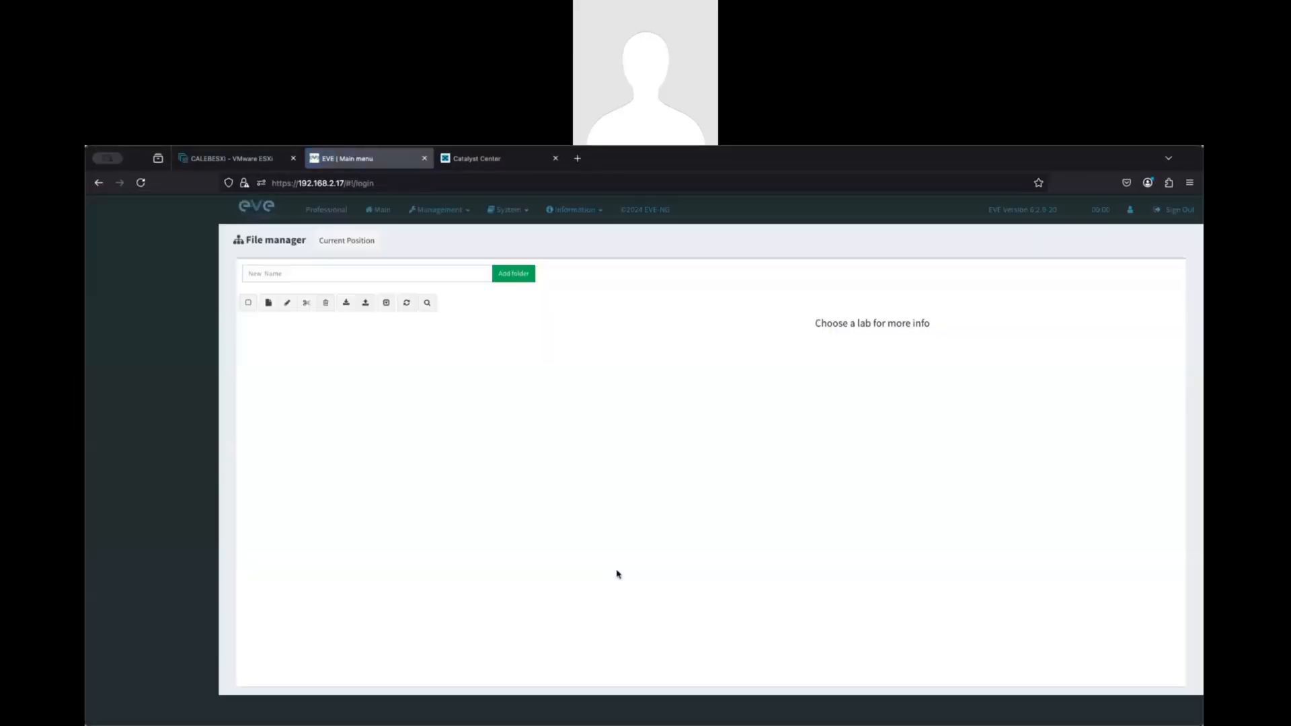
# Open the SD-Access lab, sign in as admin with Native Console, and load its topology.
pyautogui.click(1176, 209)
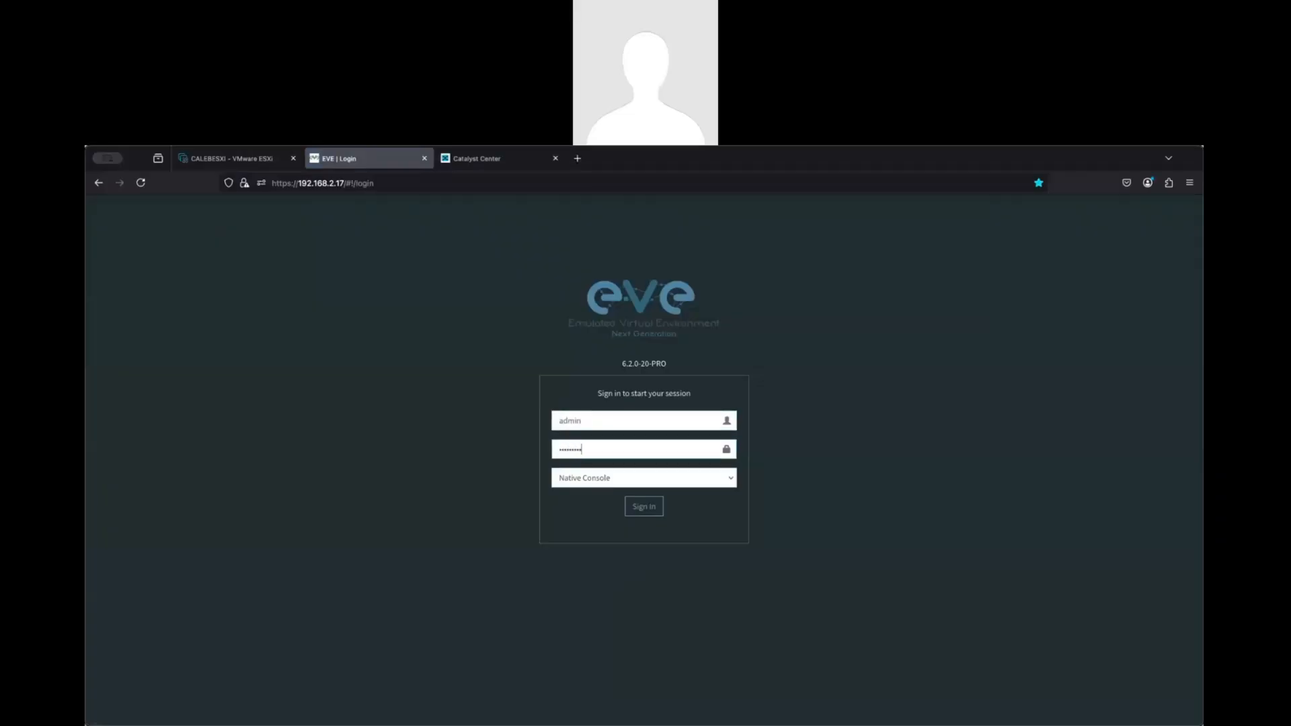
pyautogui.click(644, 505)
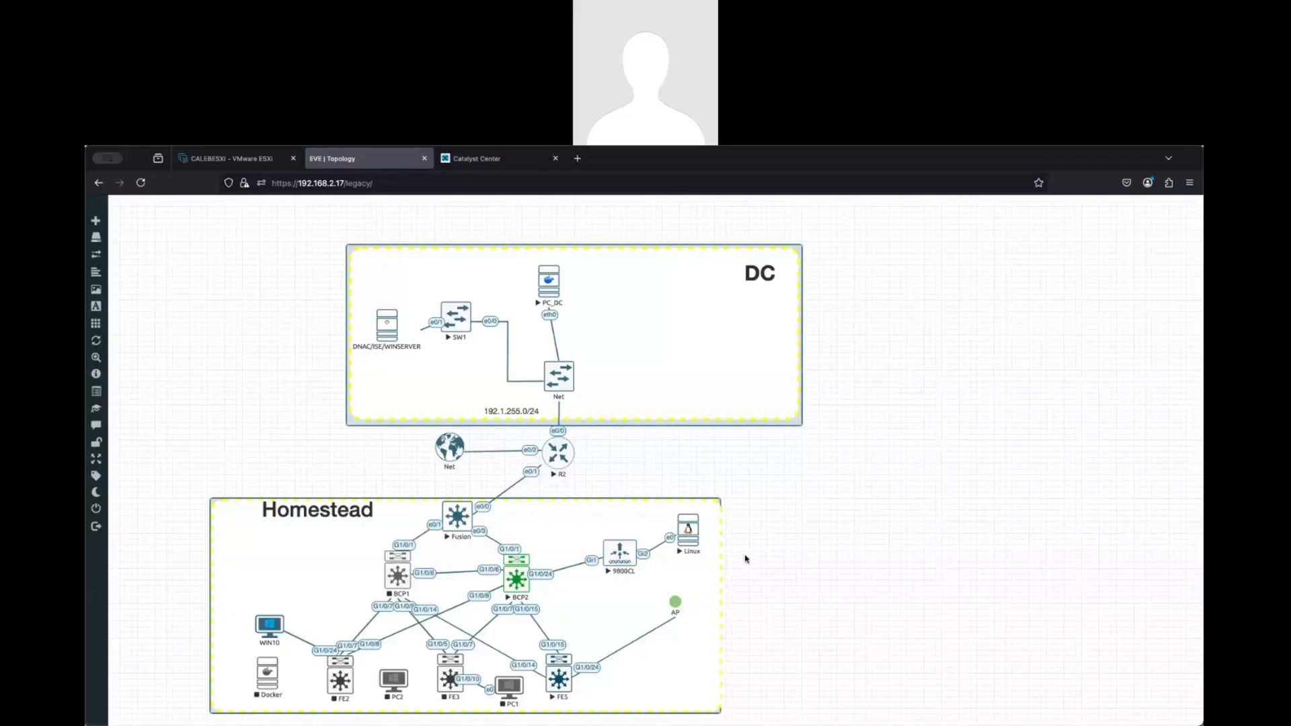
pyautogui.moveTo(755, 562)
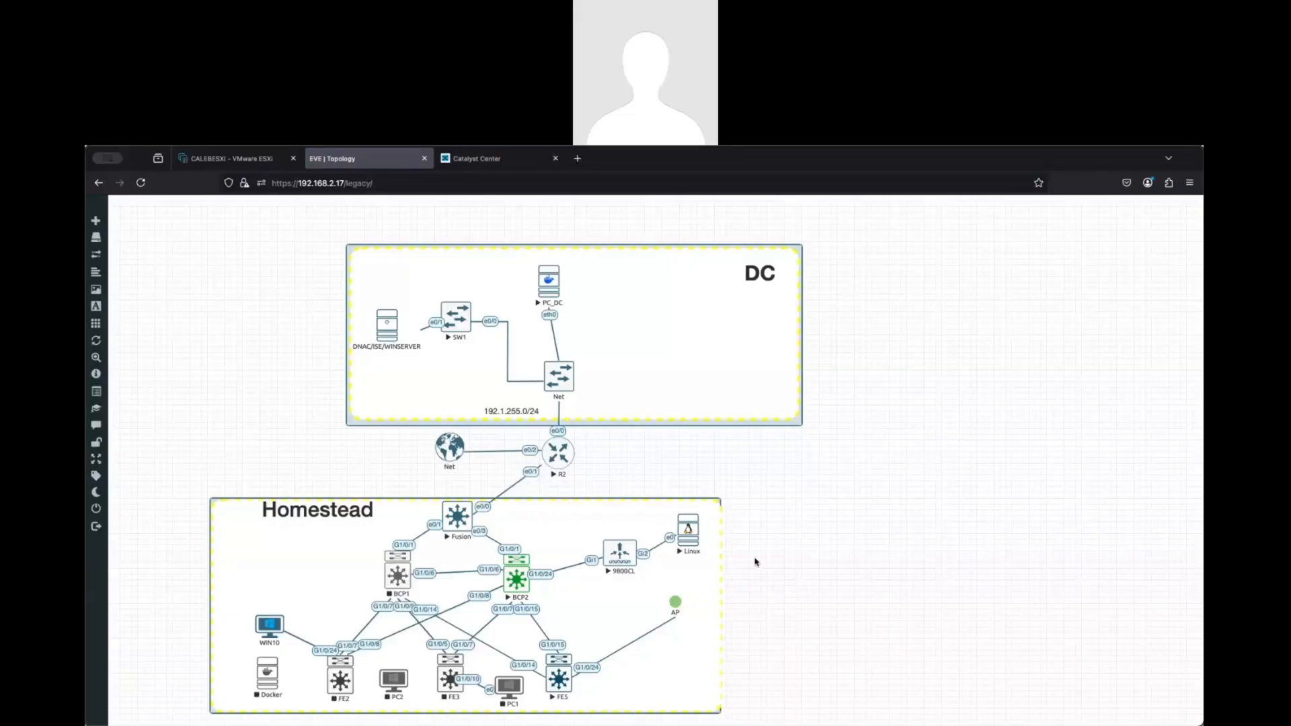
# View the EVE-NG VM's Hardware Configuration with its four connected network adapters.
pyautogui.click(234, 158)
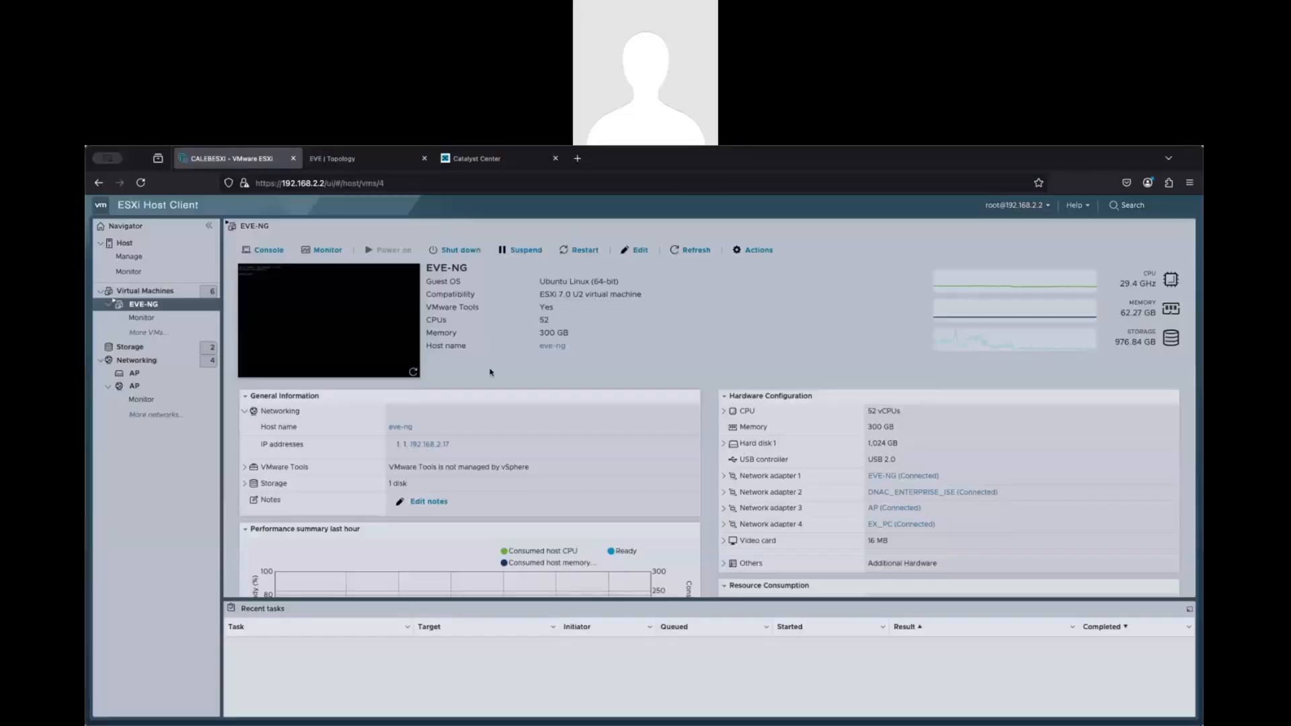
pyautogui.moveTo(613, 331)
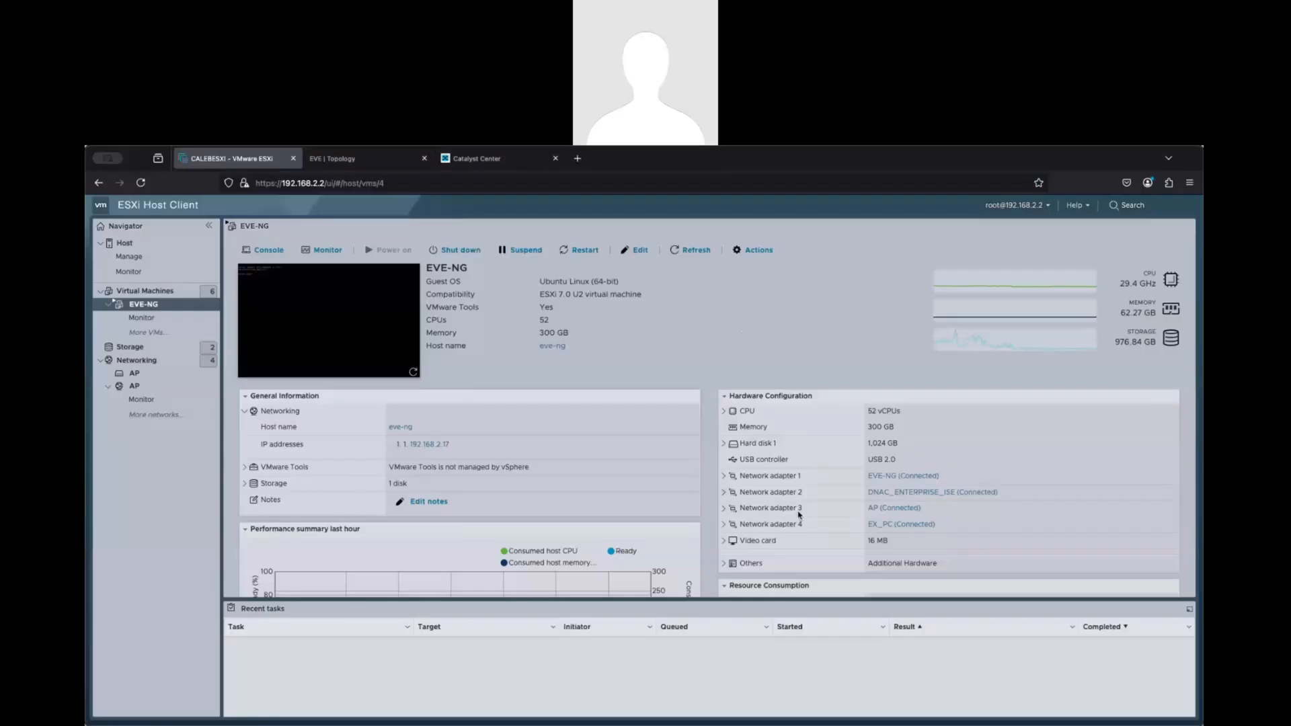
pyautogui.moveTo(722, 339)
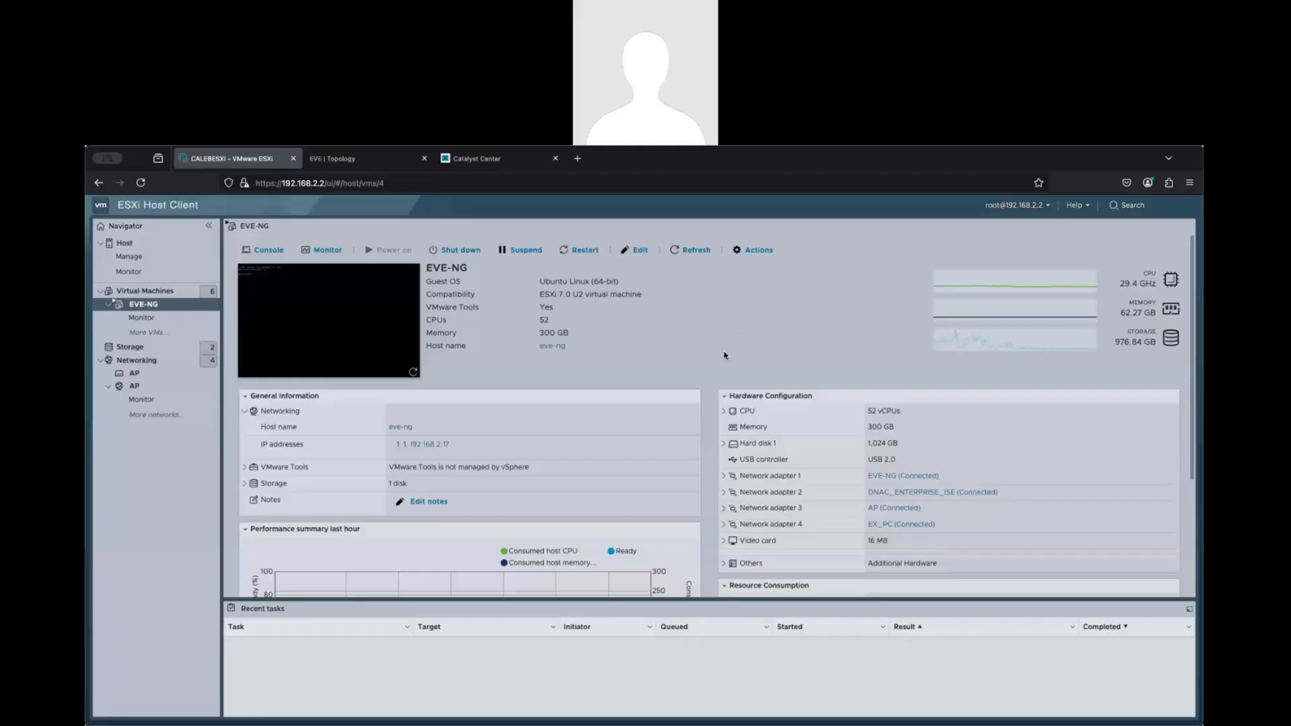
pyautogui.moveTo(885, 487)
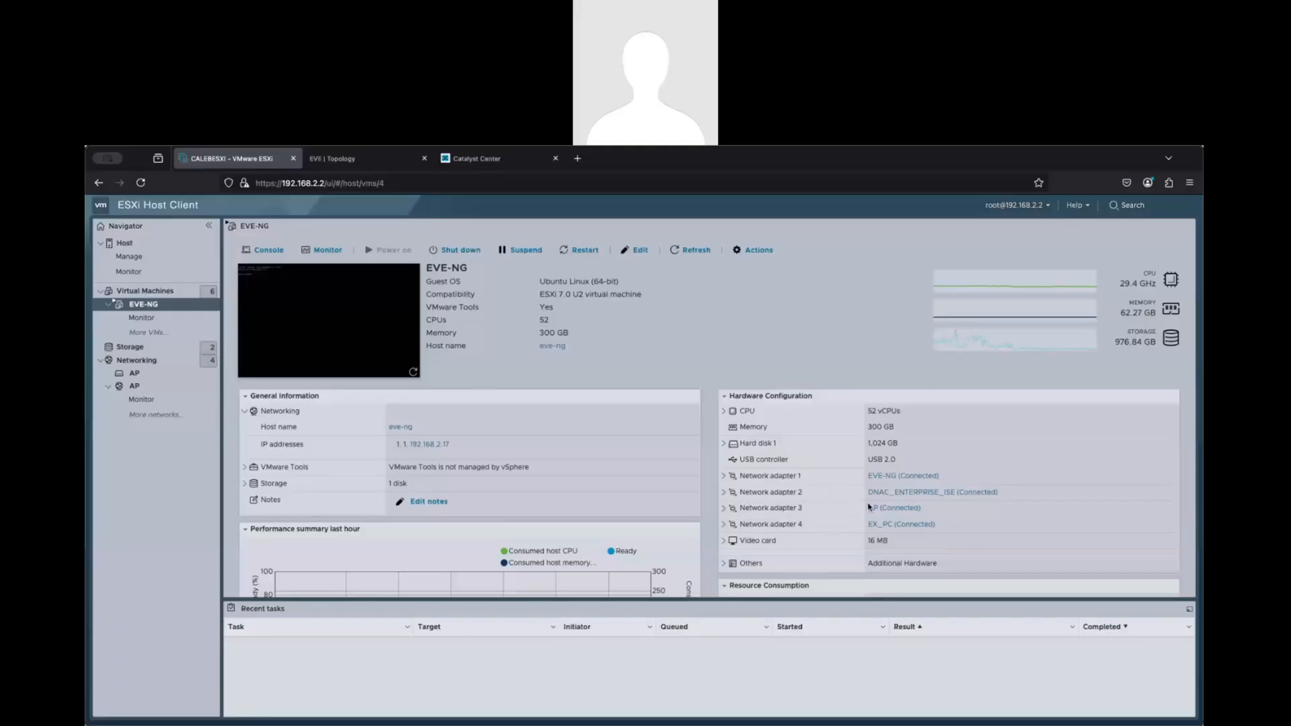
pyautogui.moveTo(893, 506)
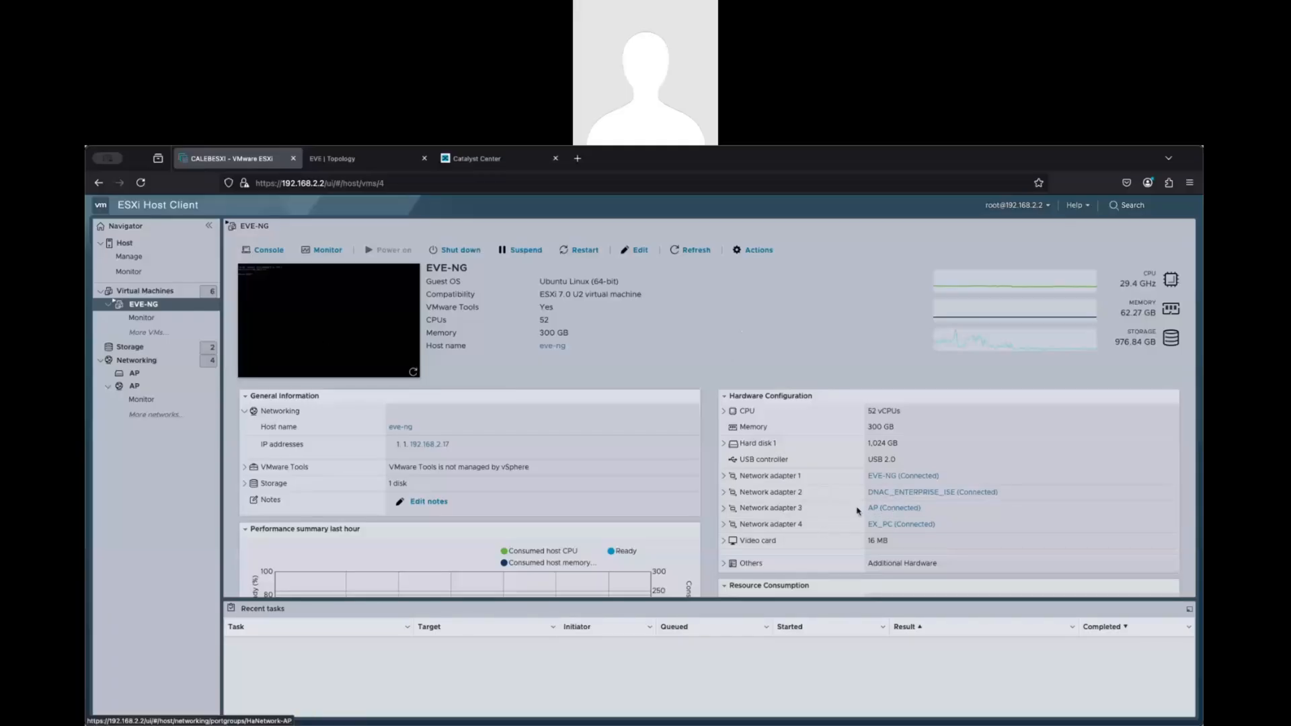
pyautogui.moveTo(796, 514)
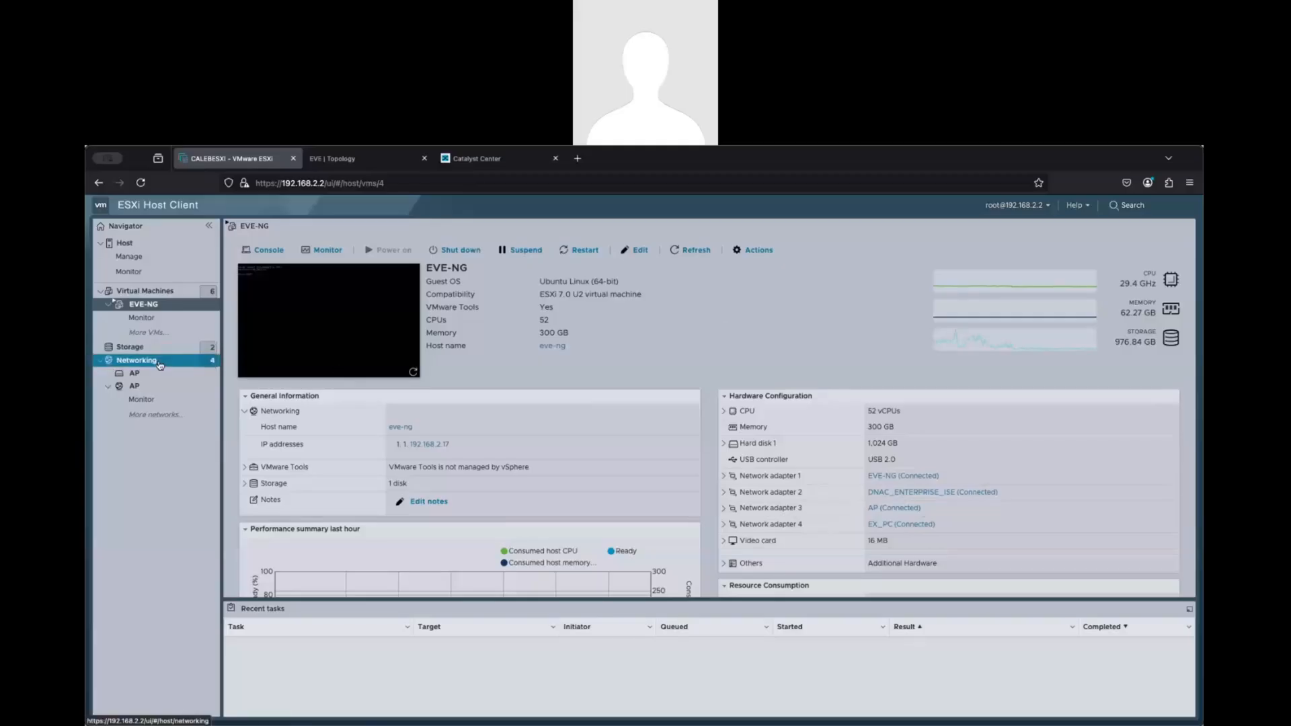
# Inspect the AP port group: VLAN 0, vSwitch AP, uplink vmnic2, permissive security policy.
pyautogui.click(136, 359)
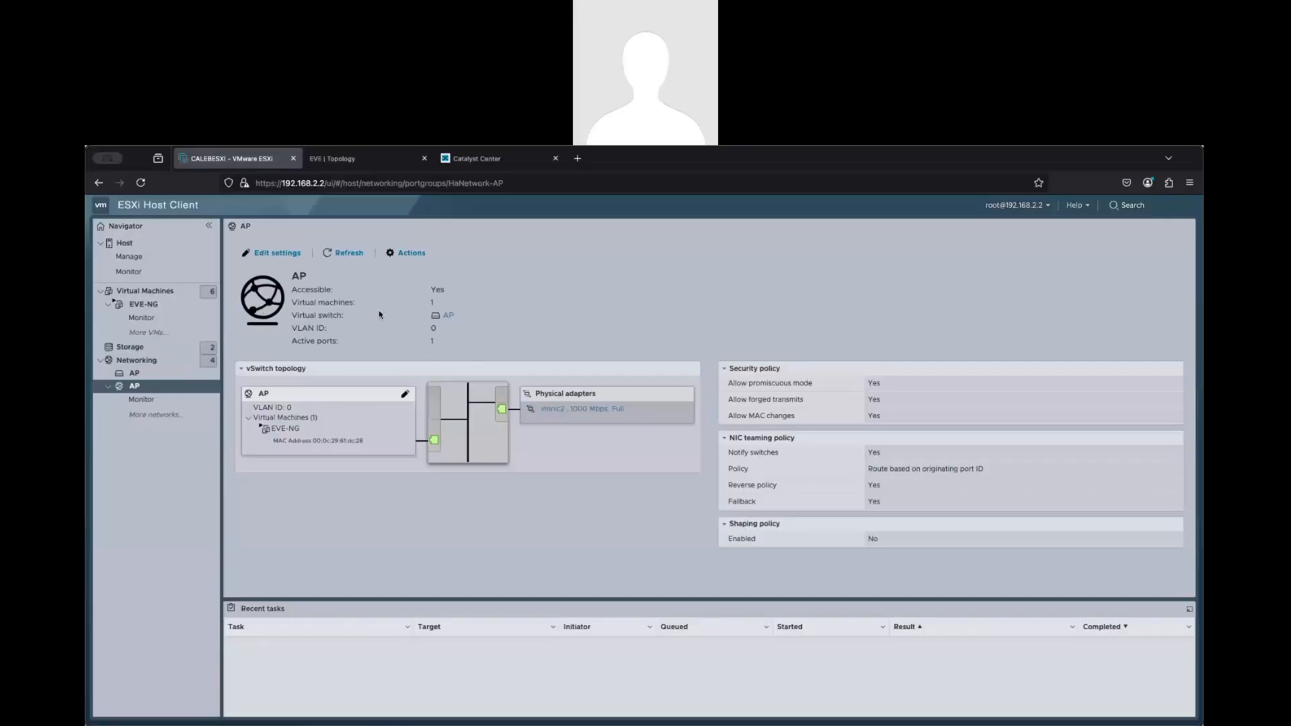
pyautogui.moveTo(459, 318)
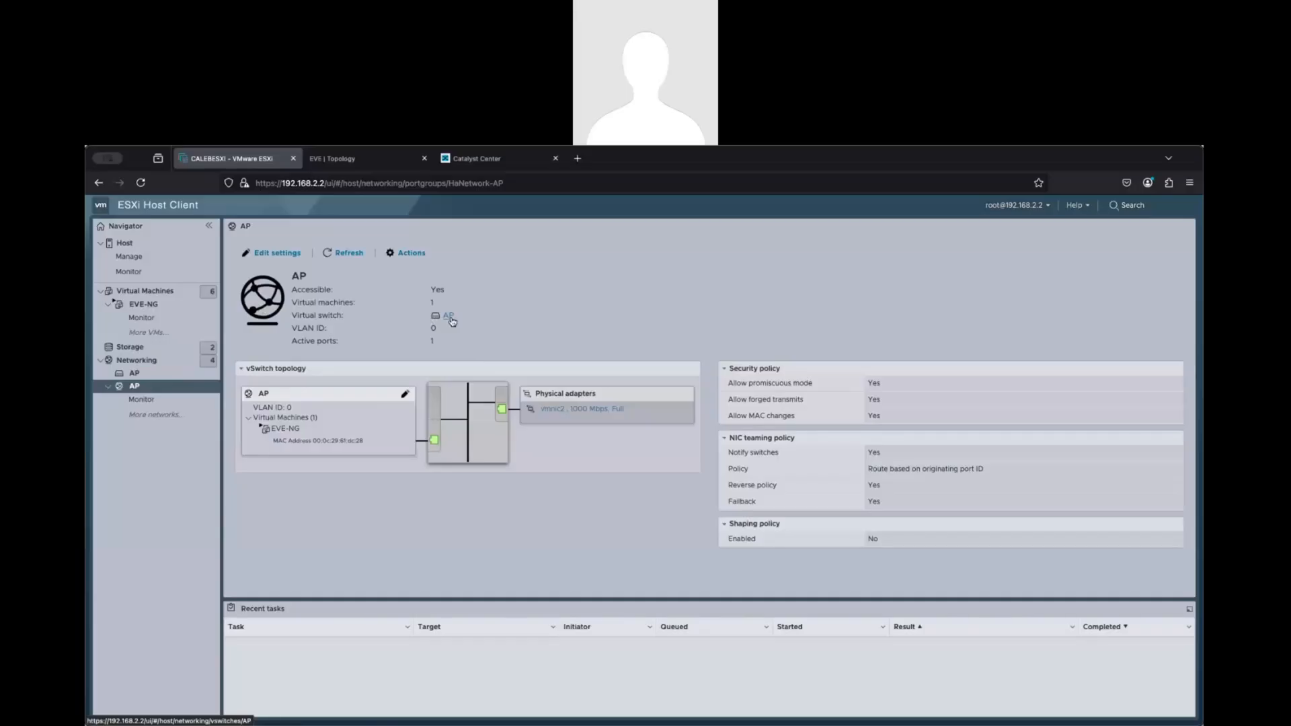
pyautogui.moveTo(444, 324)
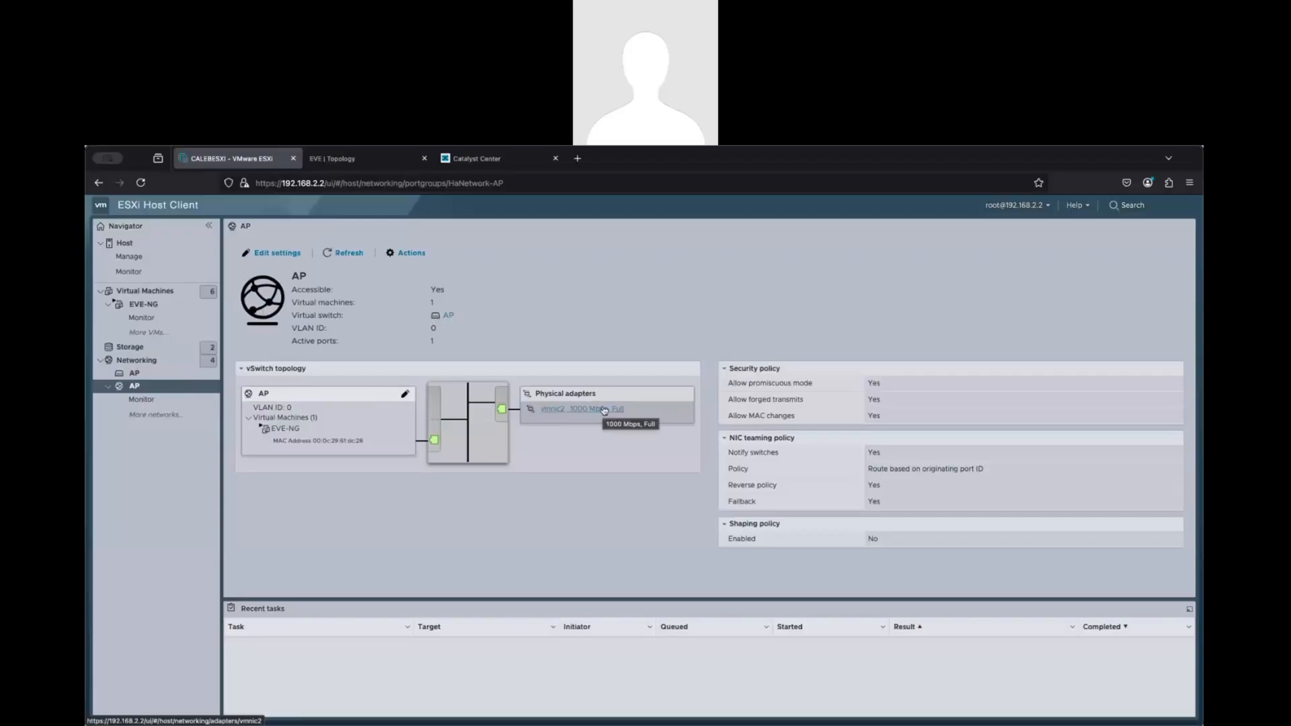
pyautogui.moveTo(601, 414)
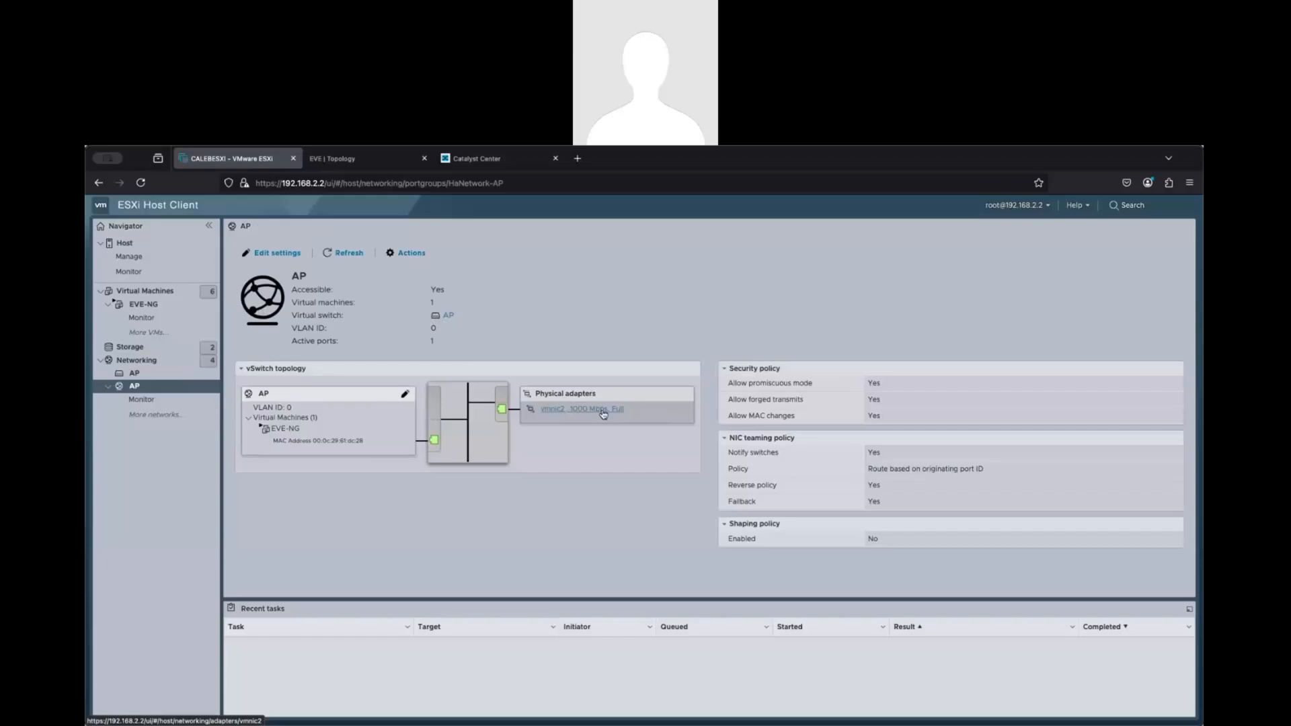
pyautogui.moveTo(566, 420)
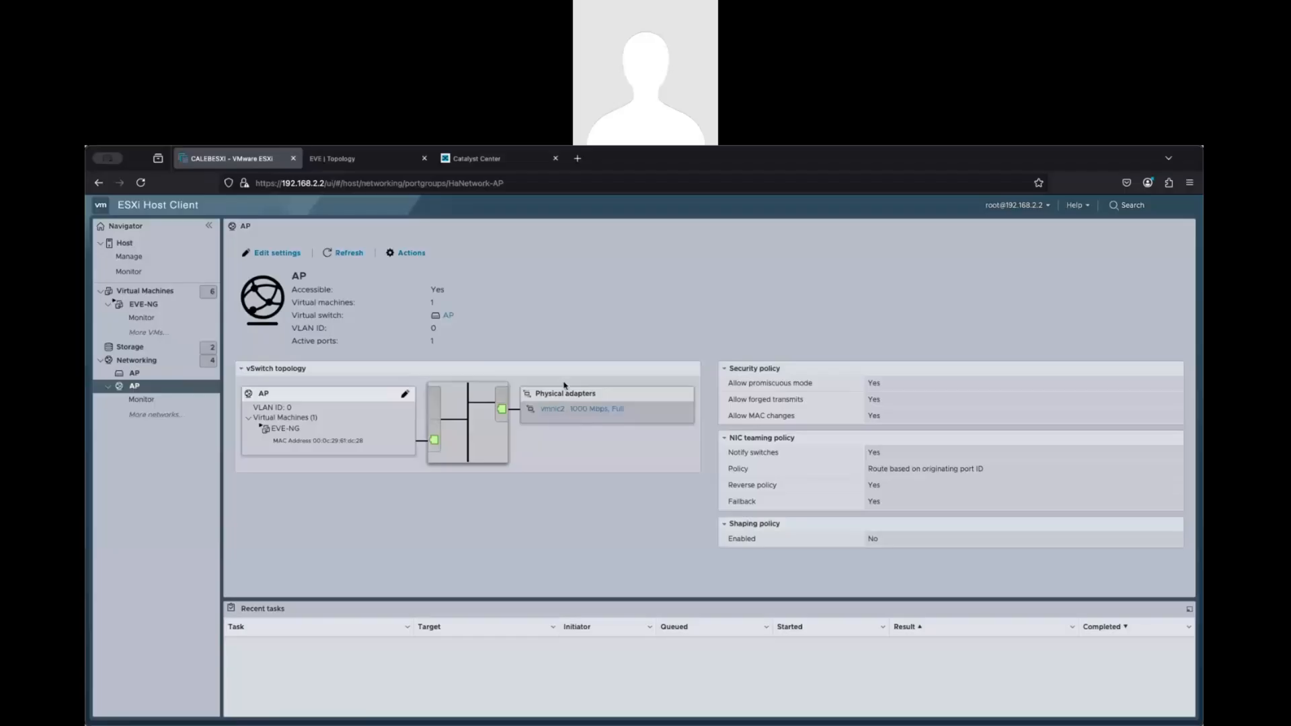
pyautogui.moveTo(571, 410)
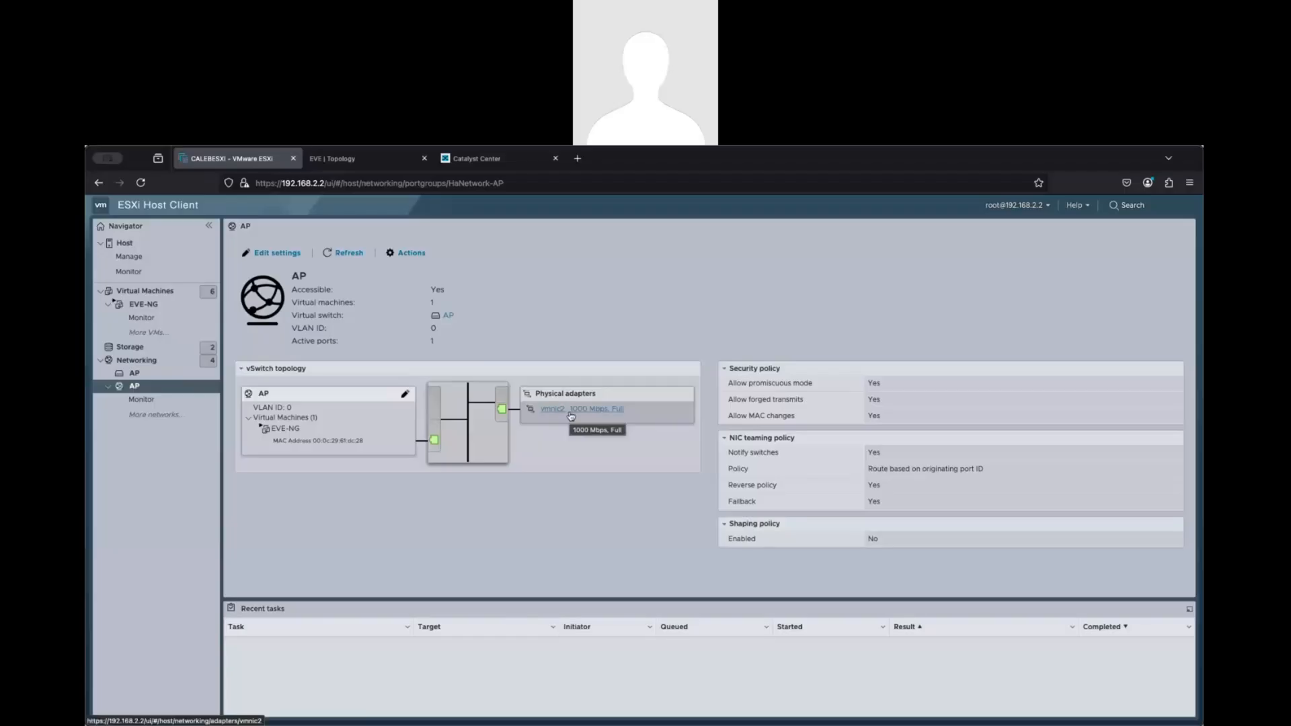
# Review the EVE-NG VM summary, the host's port group list, then the VM again.
pyautogui.click(143, 303)
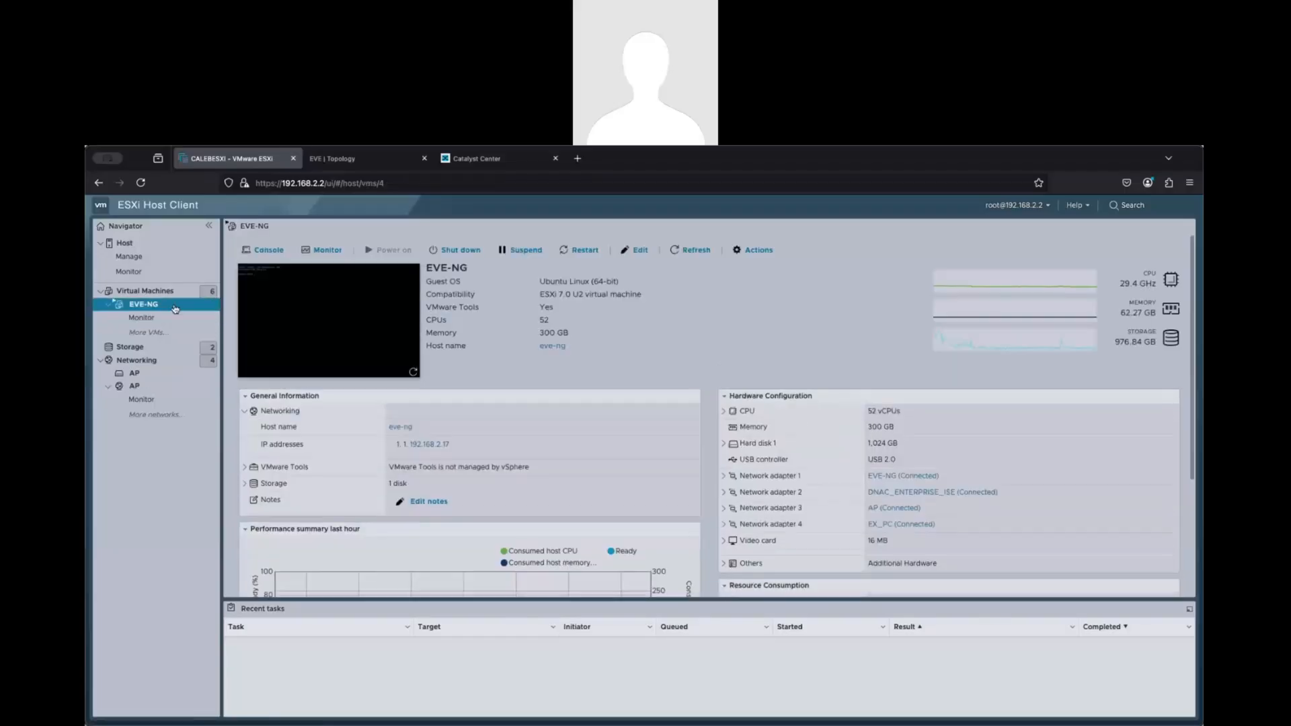
pyautogui.click(136, 360)
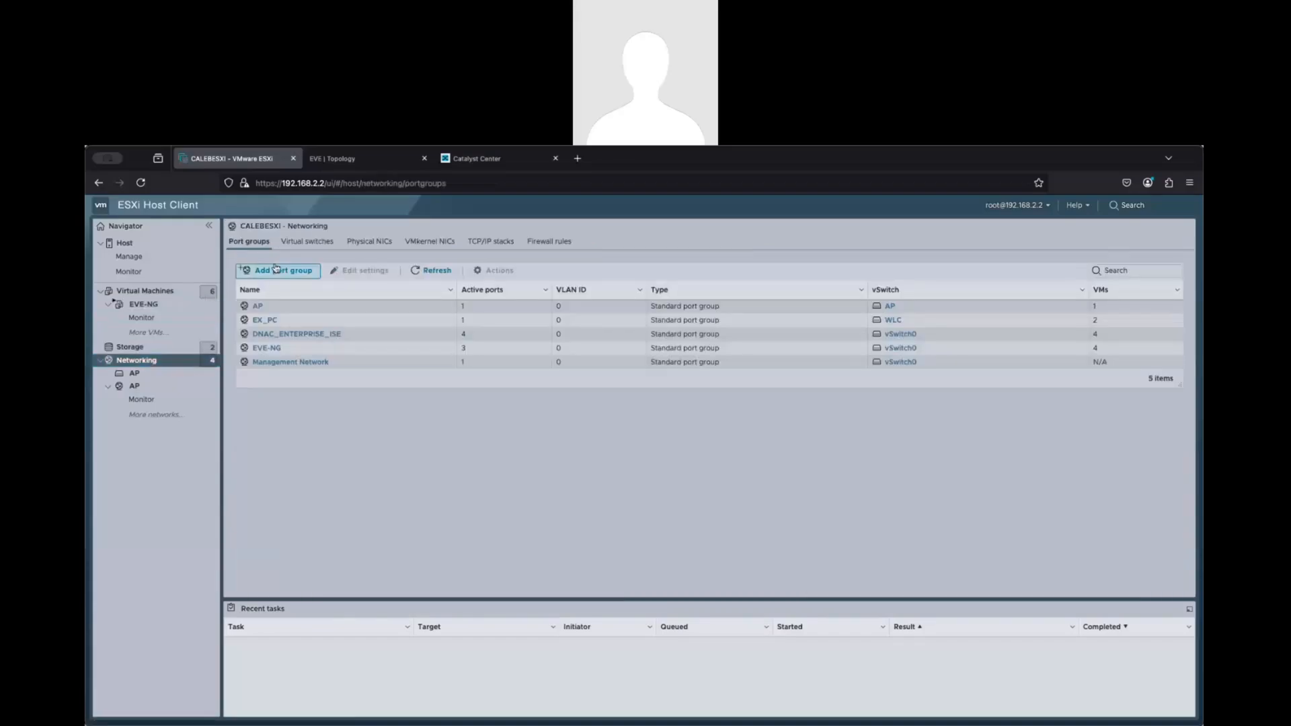
pyautogui.click(144, 303)
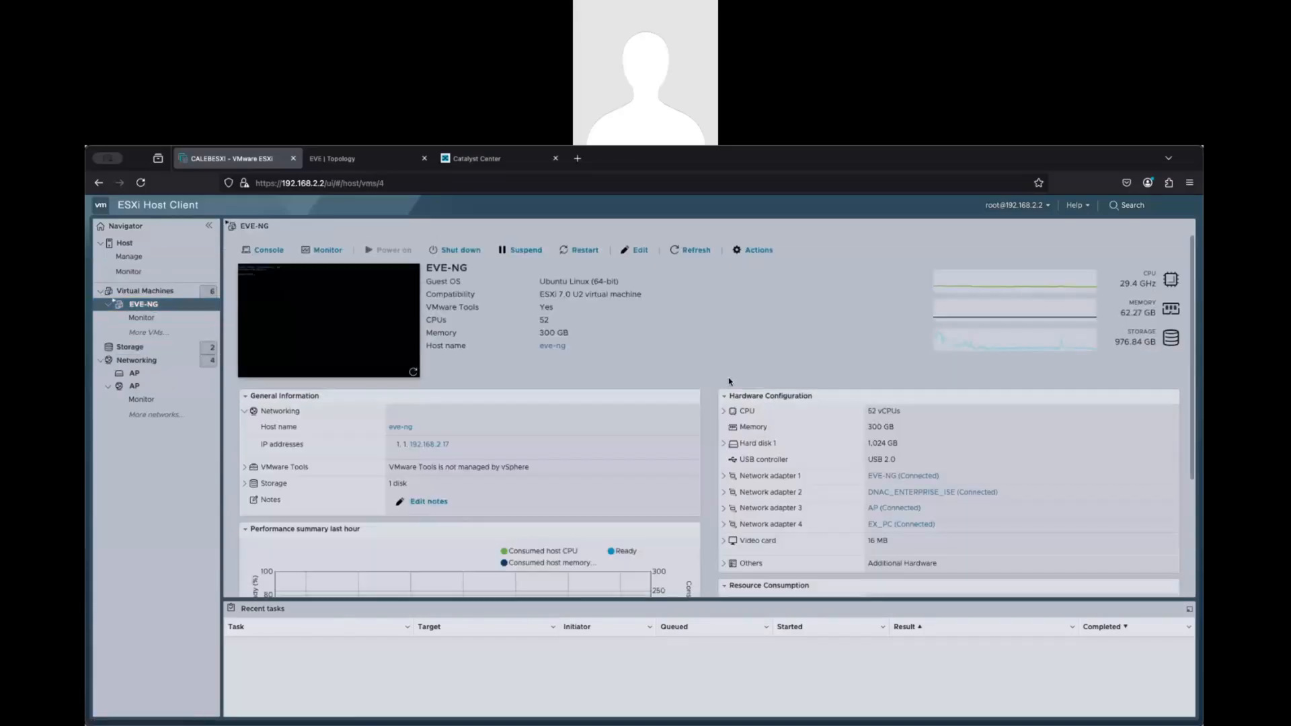
pyautogui.moveTo(469, 283)
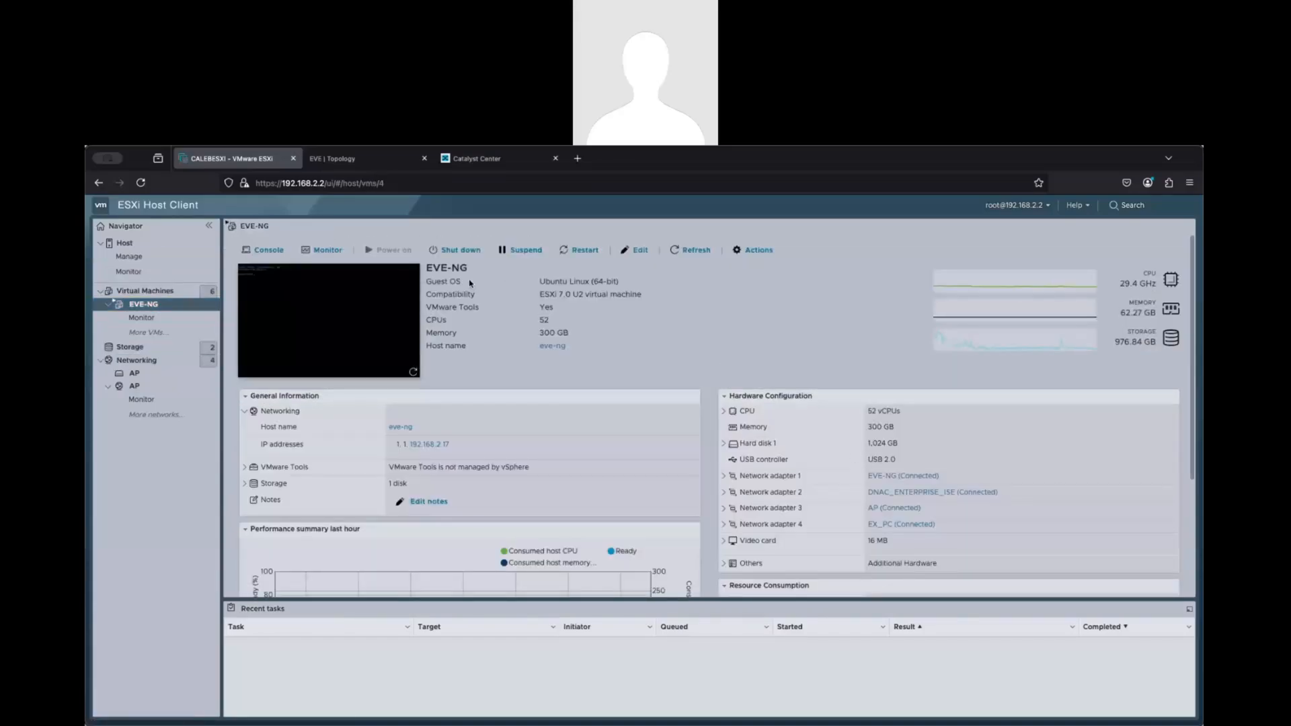
# Compare the VM's adapters against the EVE-NG topology and open the new-network form.
pyautogui.click(338, 158)
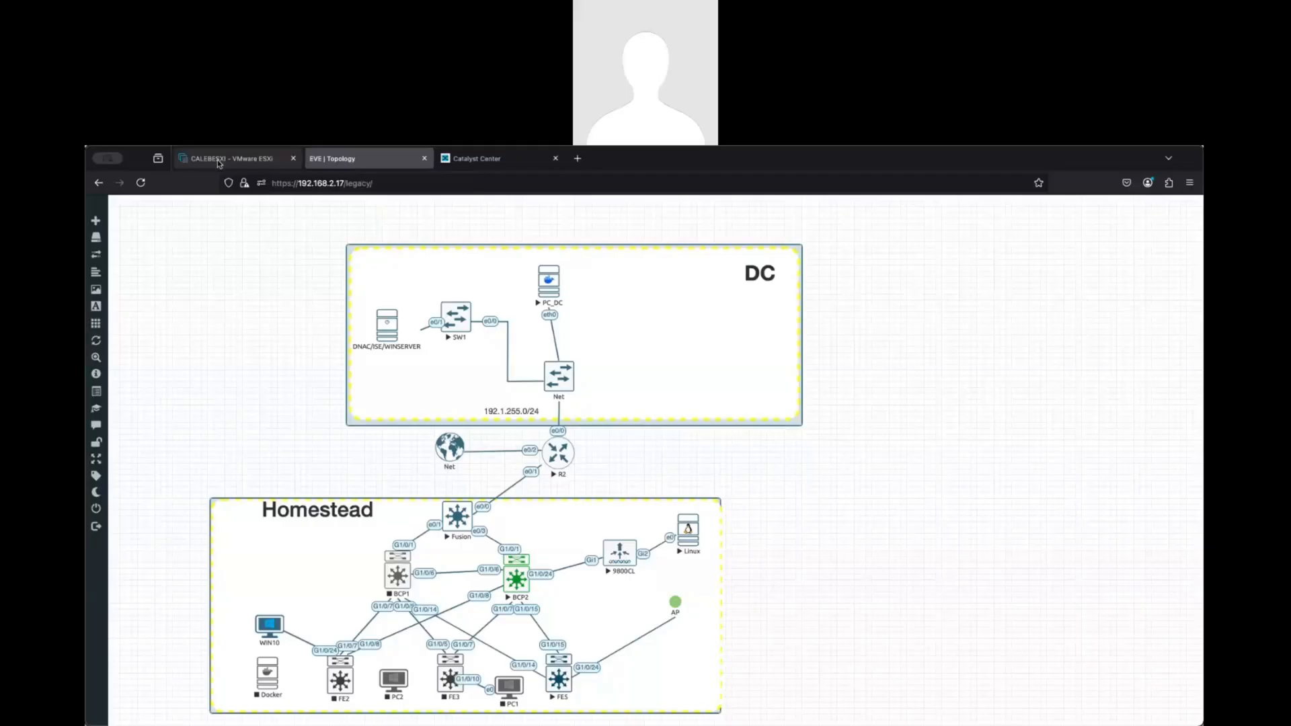
pyautogui.click(238, 158)
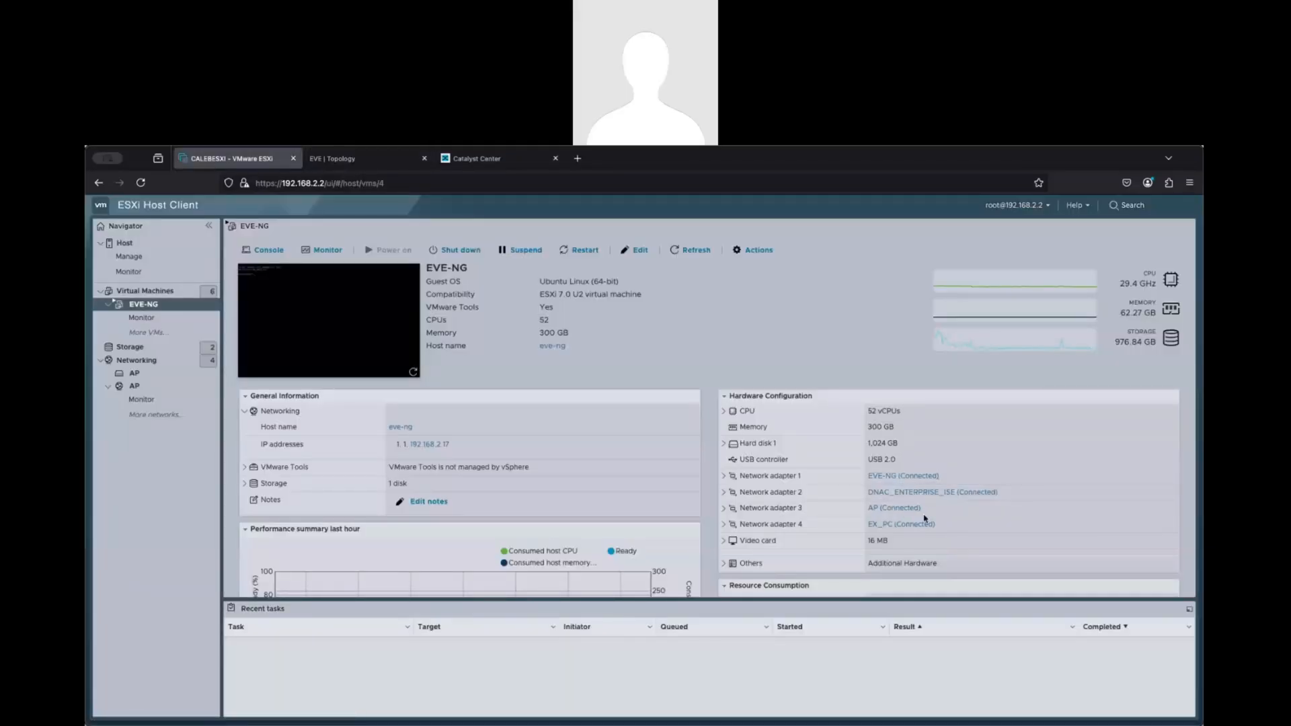
pyautogui.click(337, 158)
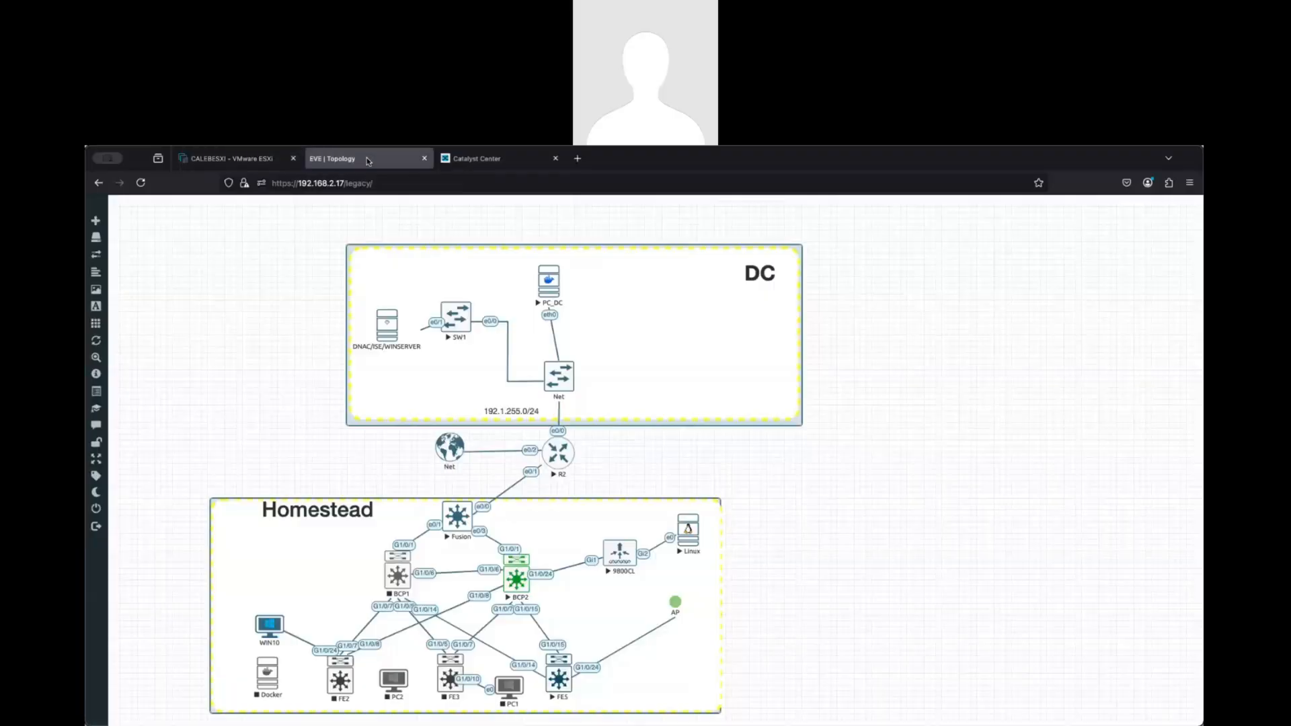
pyautogui.moveTo(837, 499)
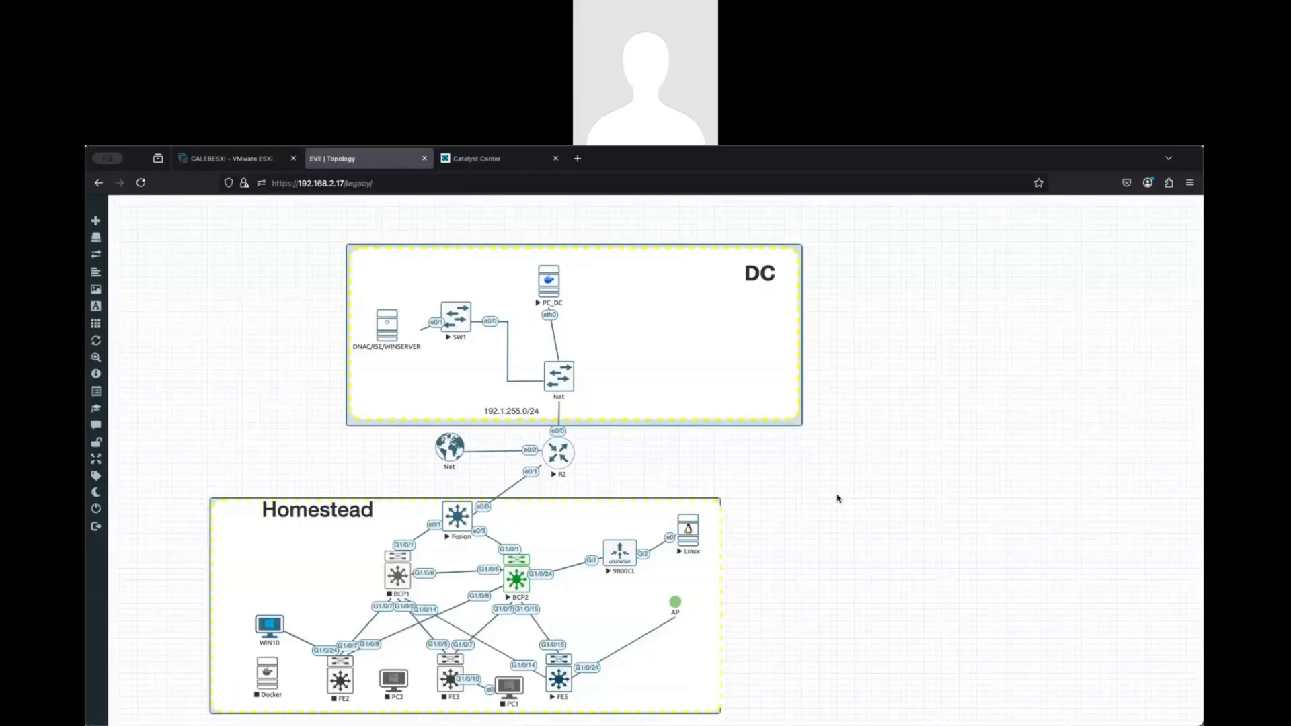
pyautogui.click(234, 158)
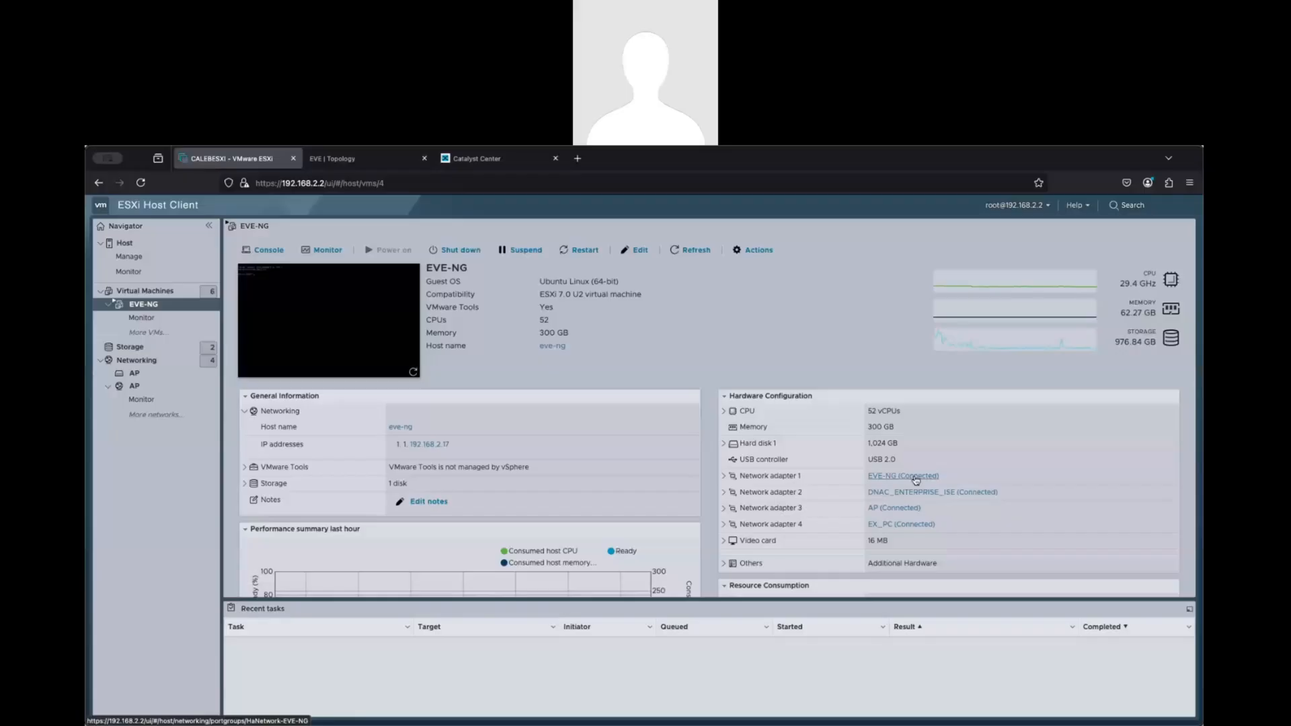
pyautogui.moveTo(932, 491)
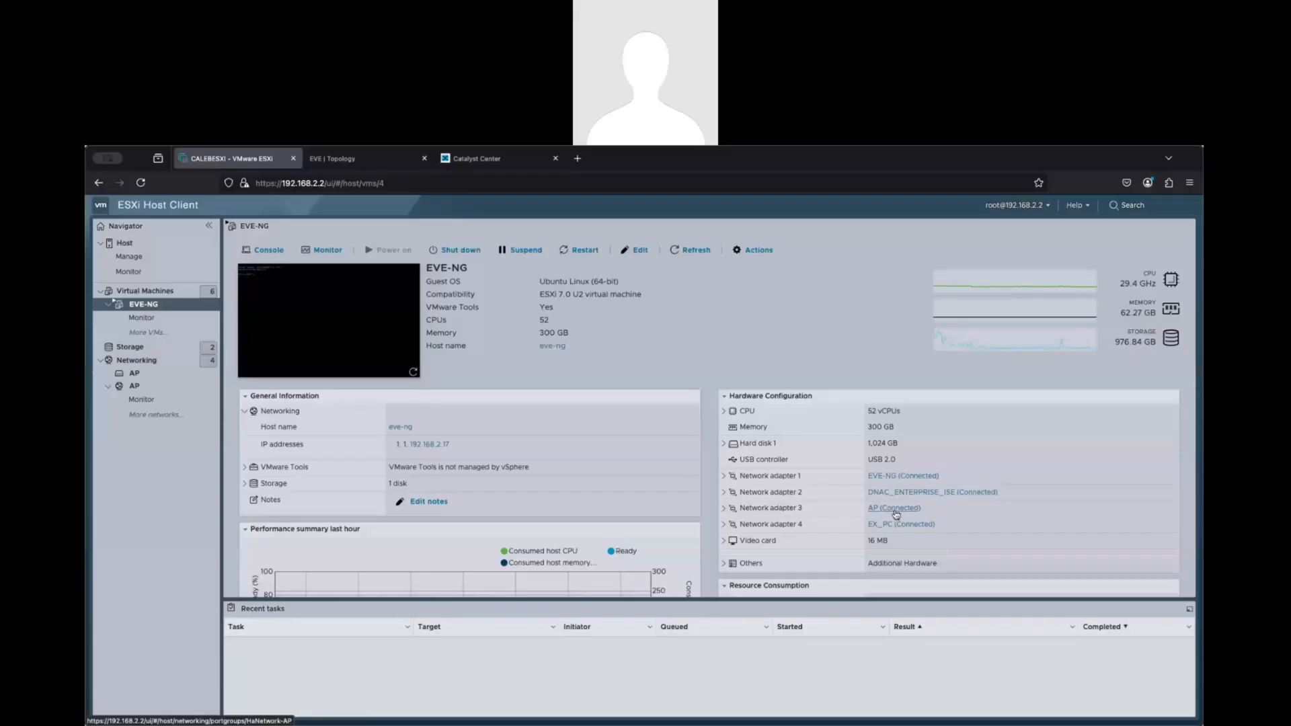
pyautogui.click(367, 158)
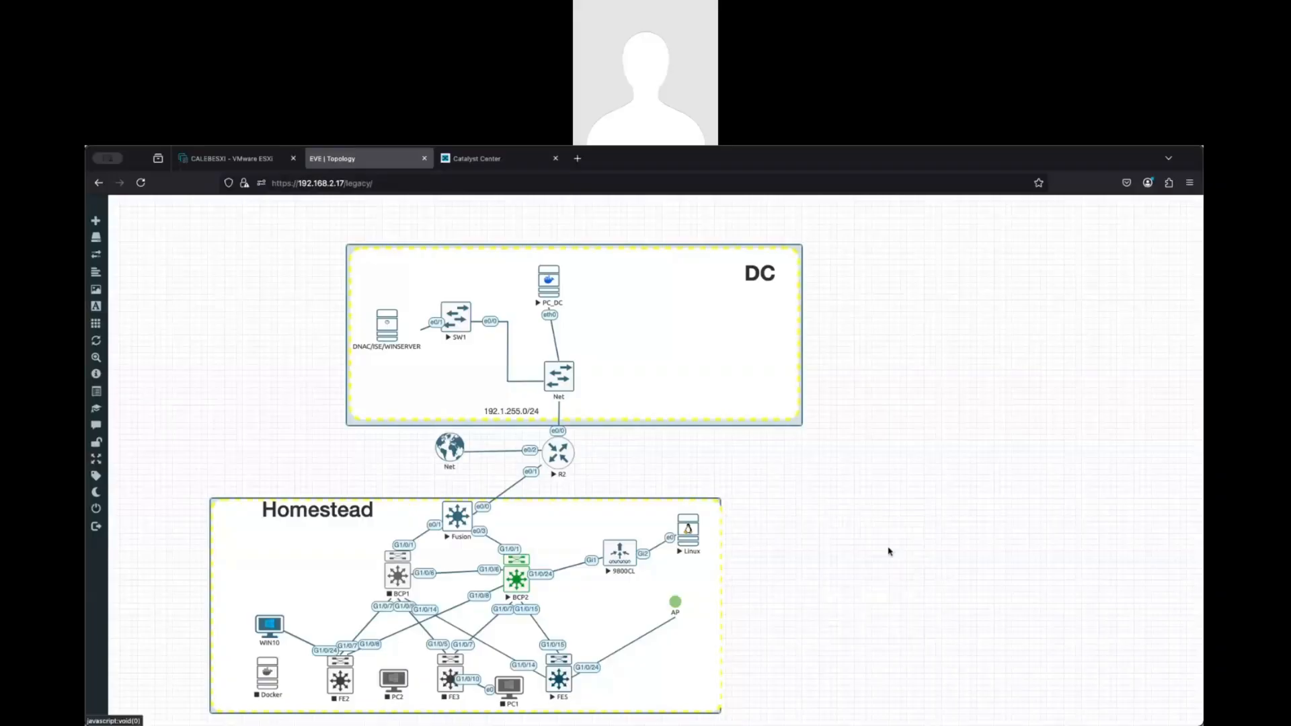
pyautogui.click(628, 364)
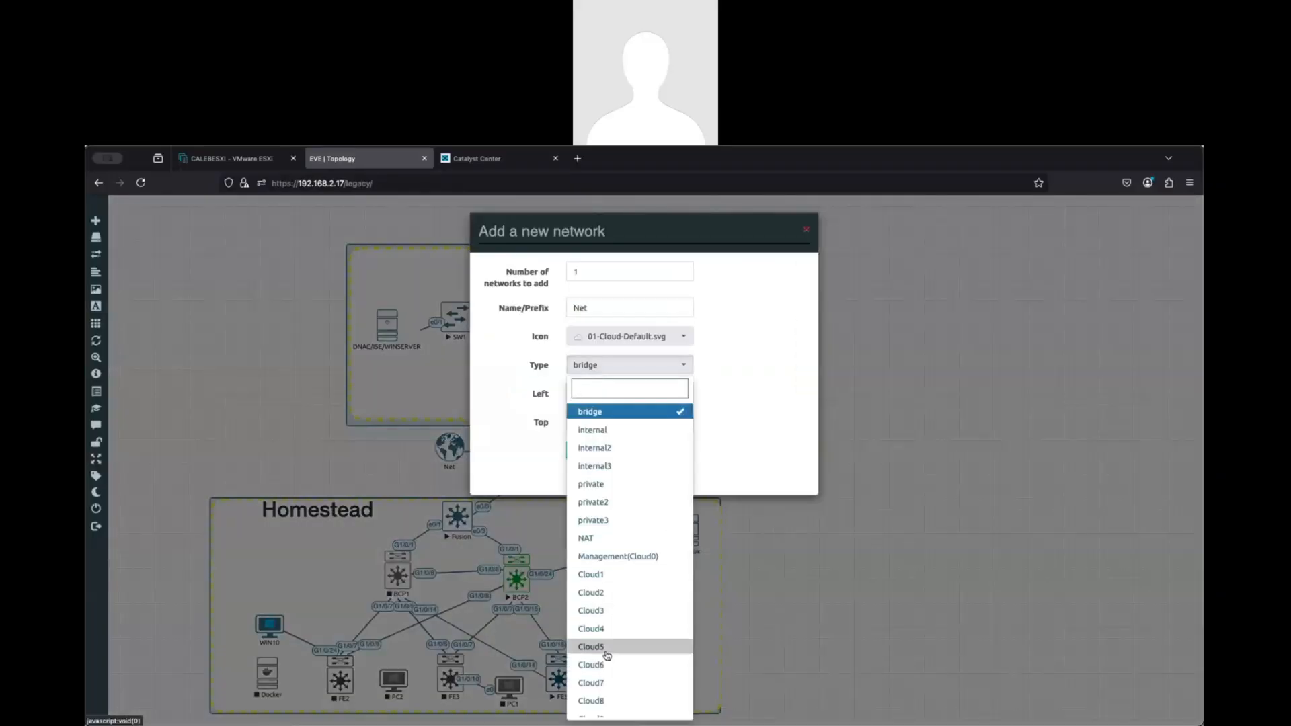
pyautogui.click(804, 229)
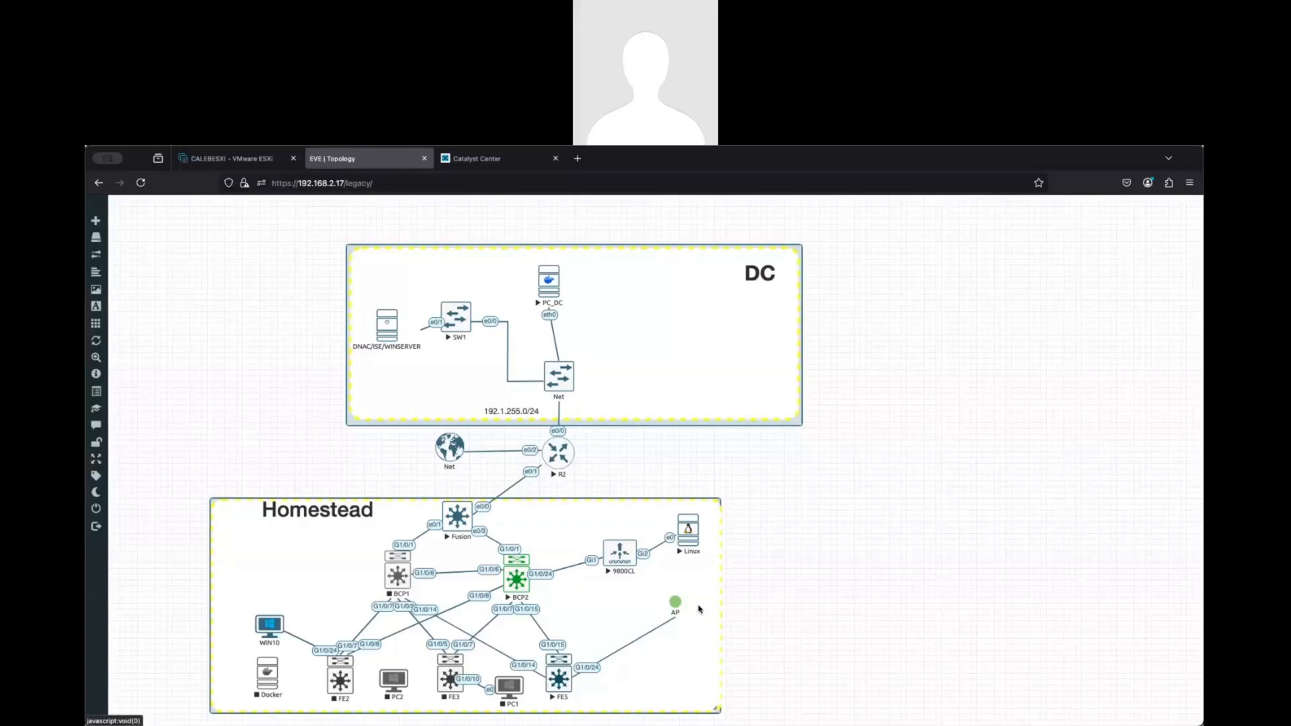
pyautogui.moveTo(752, 556)
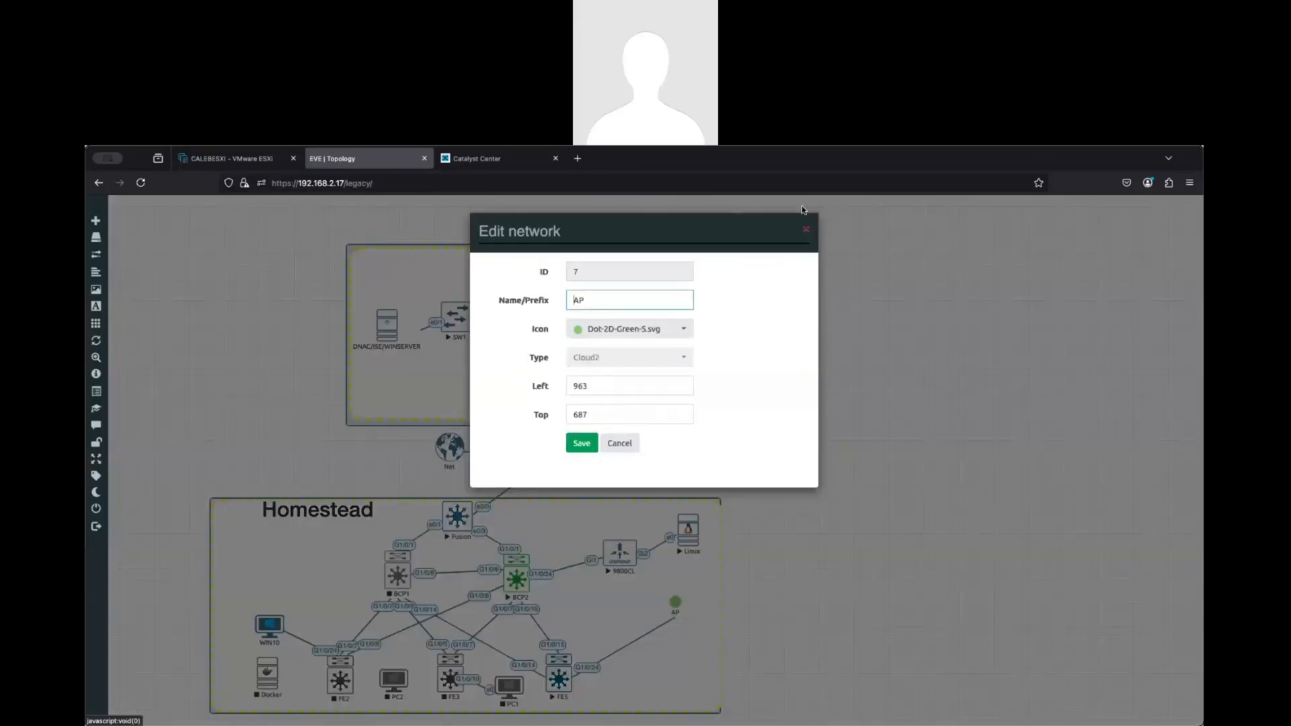
pyautogui.click(581, 443)
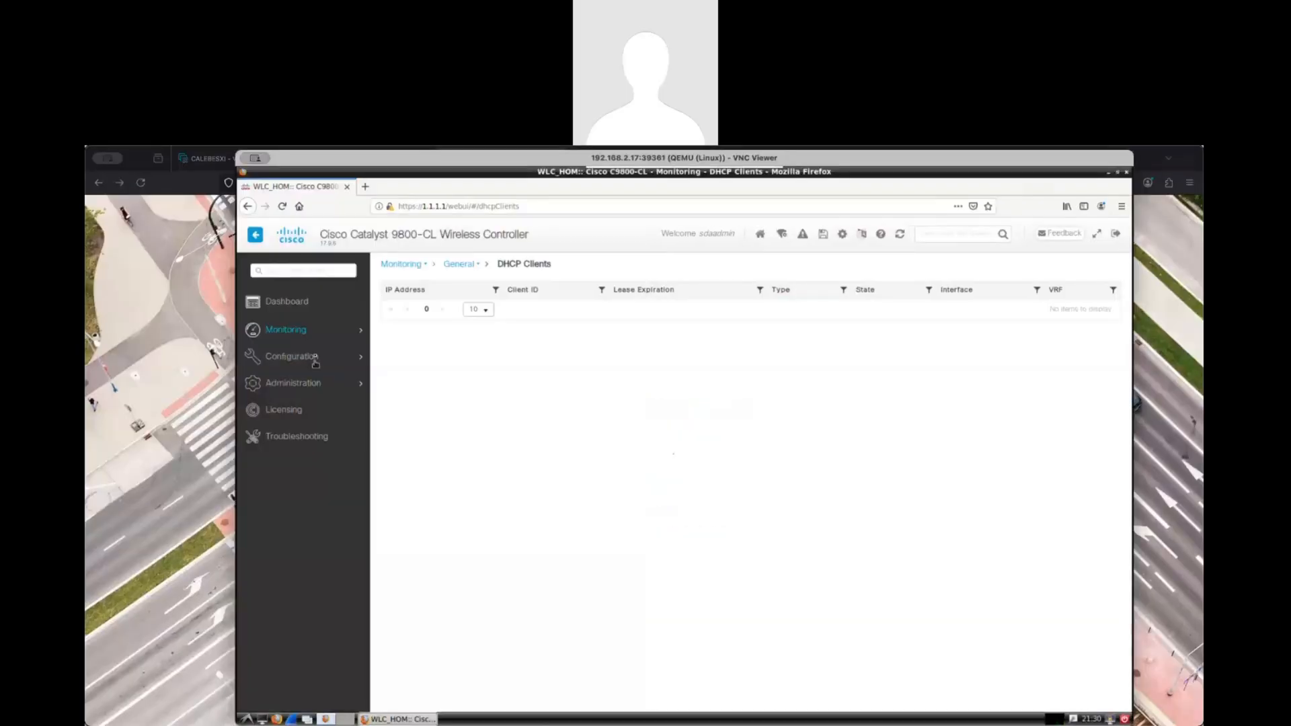
# Check Wireless > Access Points for the AP at 10.106.25.10, then go to Wireless Fabric.
pyautogui.click(291, 356)
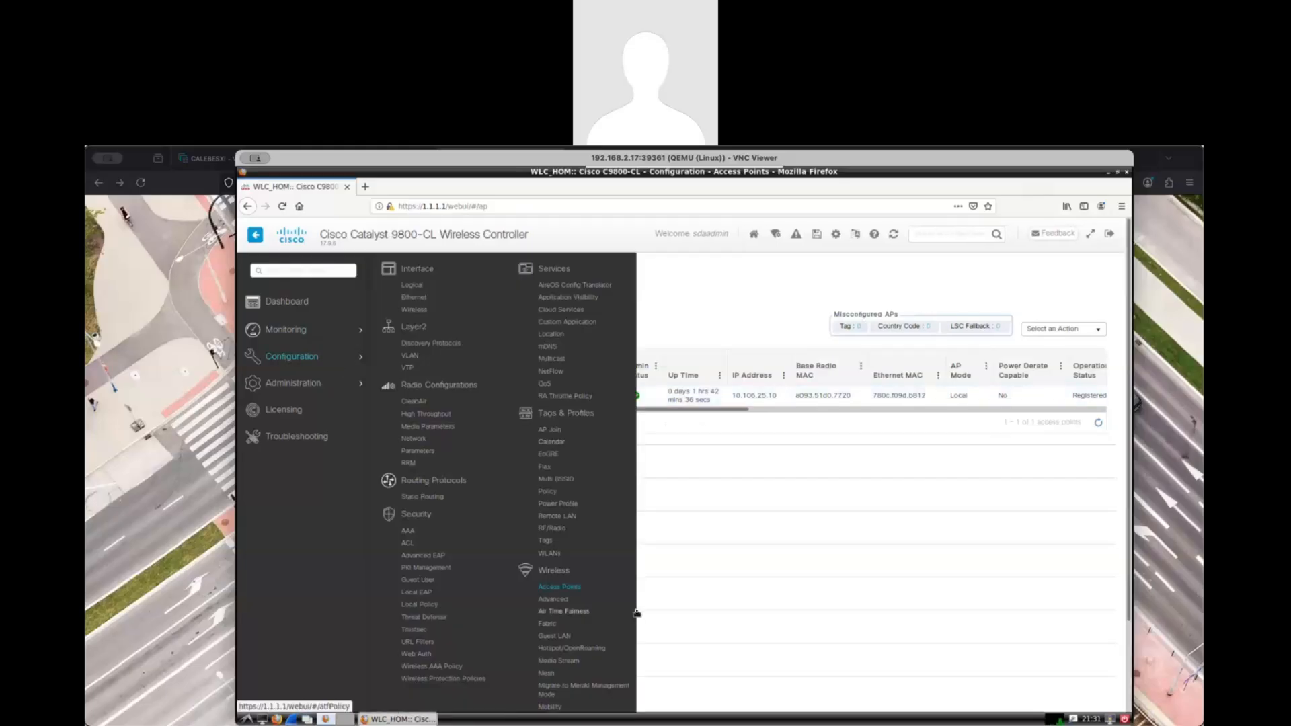
pyautogui.click(546, 623)
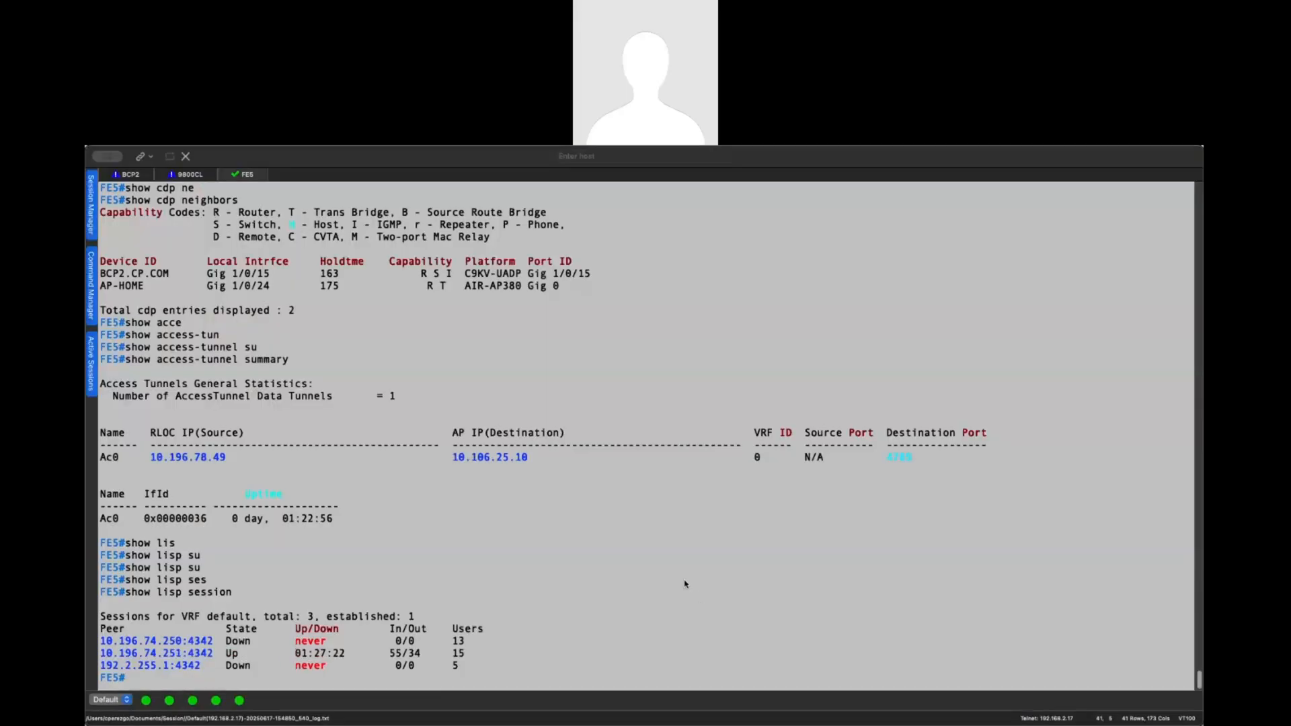
# Run 'show vlan' on FE5 to confirm VLAN 1024 AP alongside Hom-Data, Hom-Voice and GUEST.
pyautogui.write('show vlan')
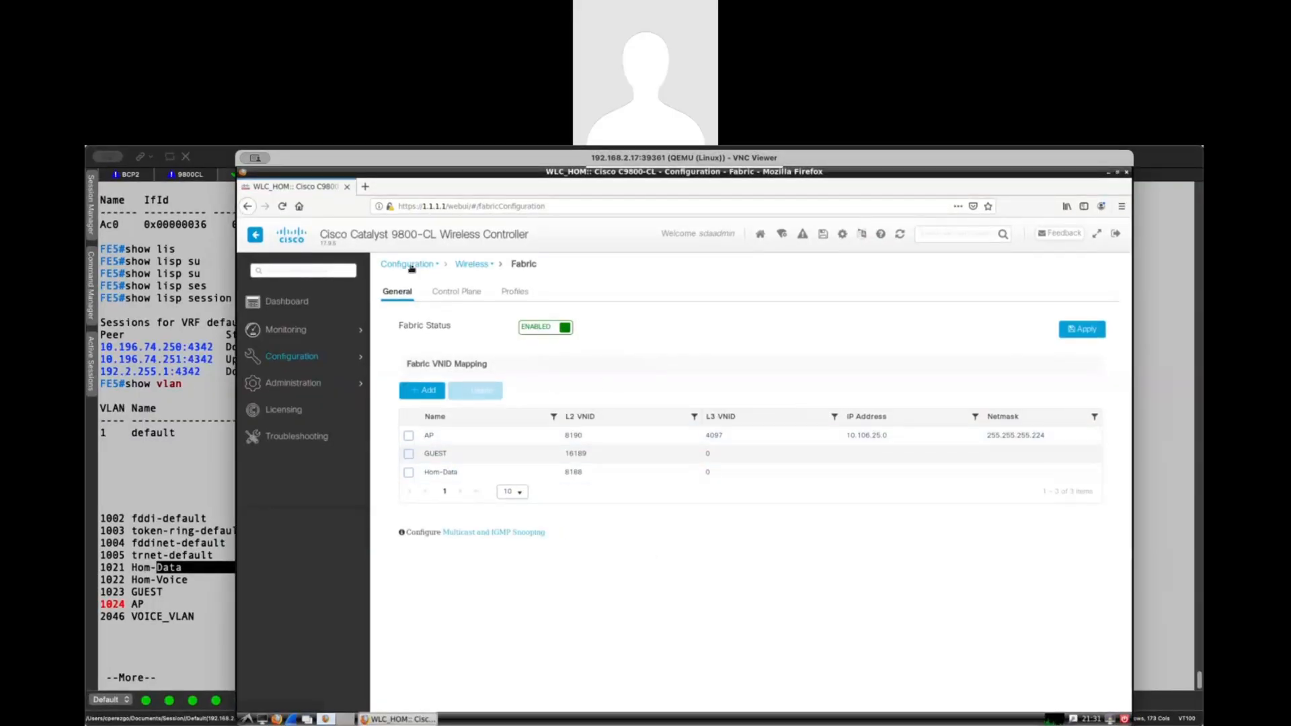
pyautogui.click(456, 290)
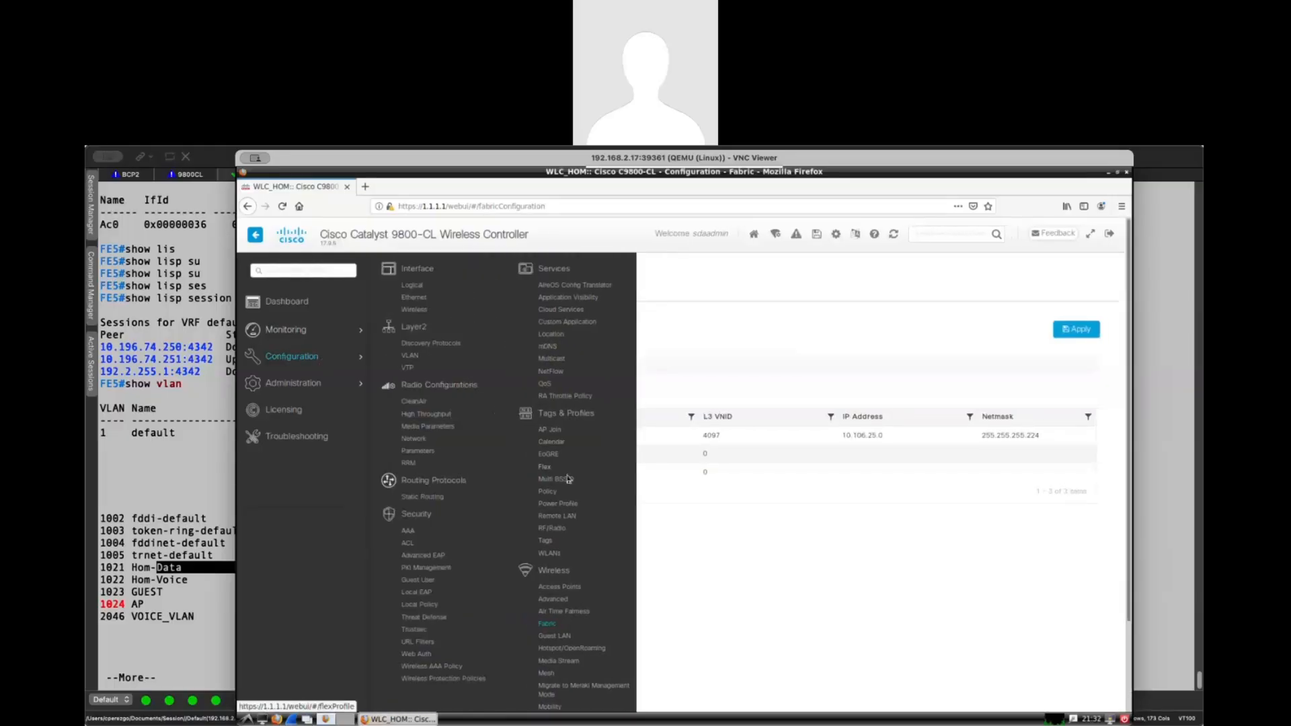
pyautogui.moveTo(558, 586)
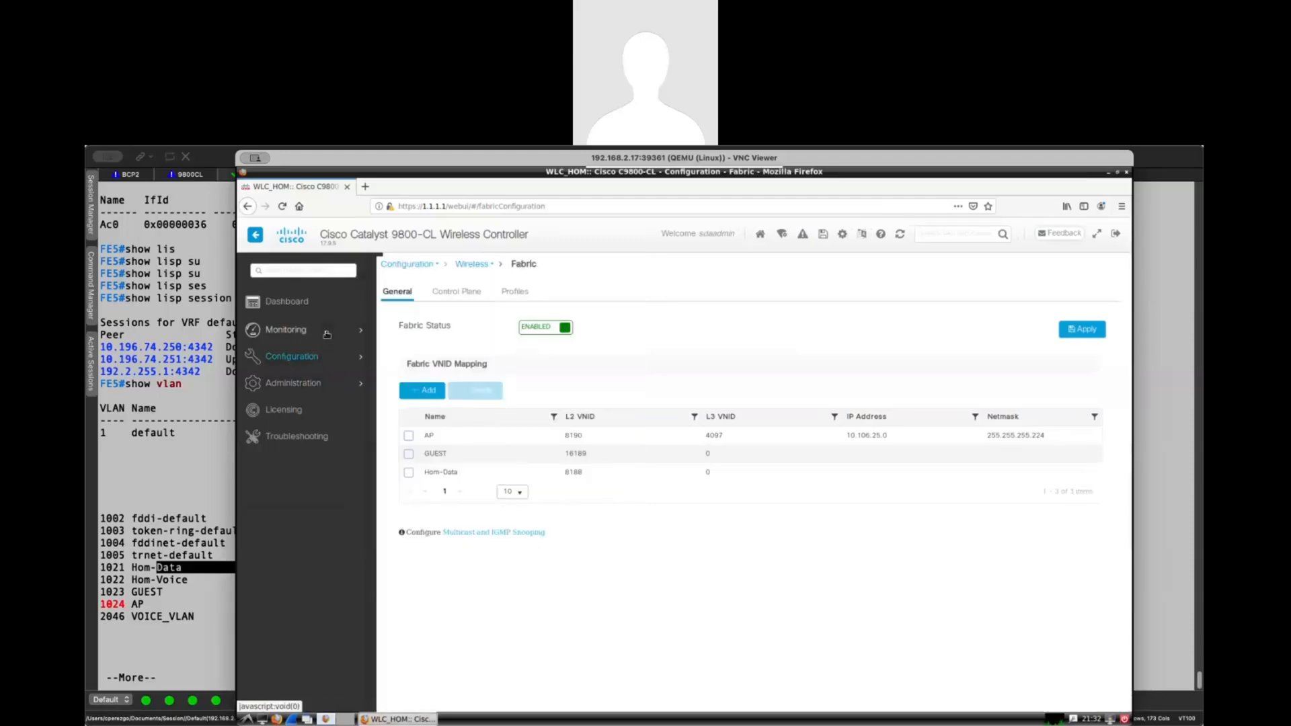
pyautogui.click(291, 355)
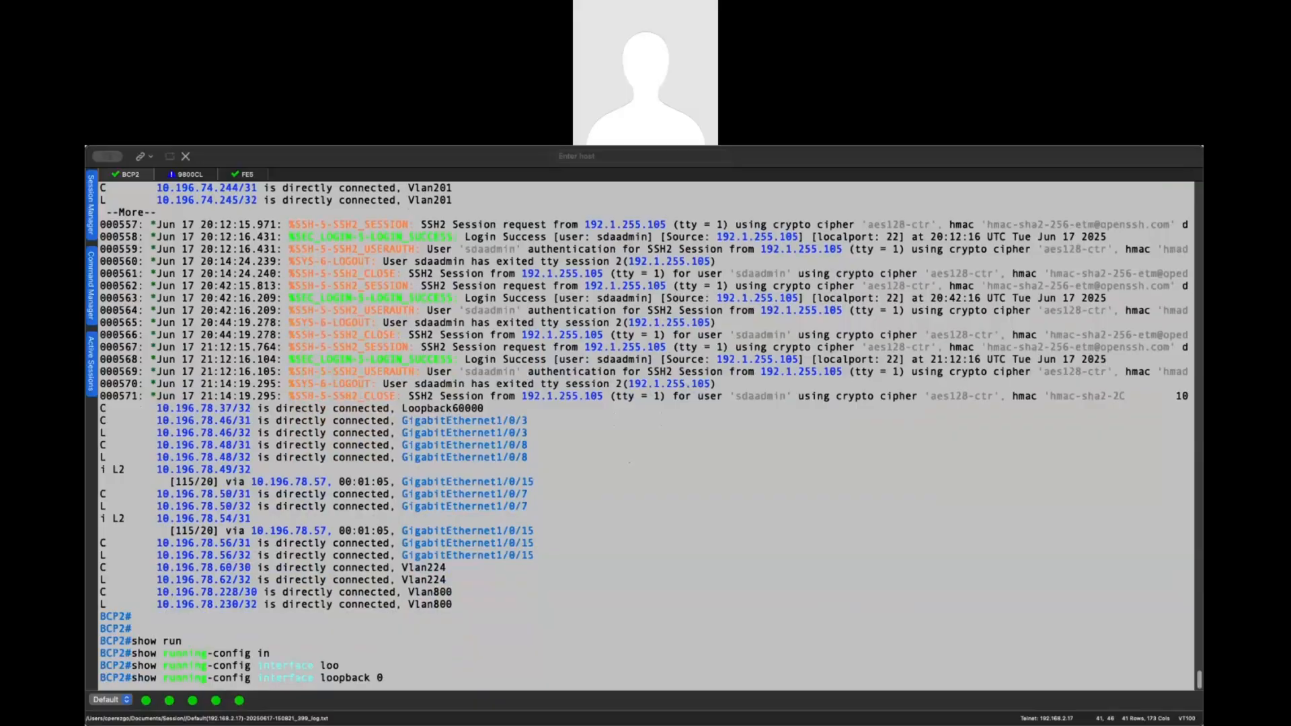
# Run 'show running-config interface loopback 0' on BCP2, showing 10.196.74.251/32.
pyautogui.press('enter')
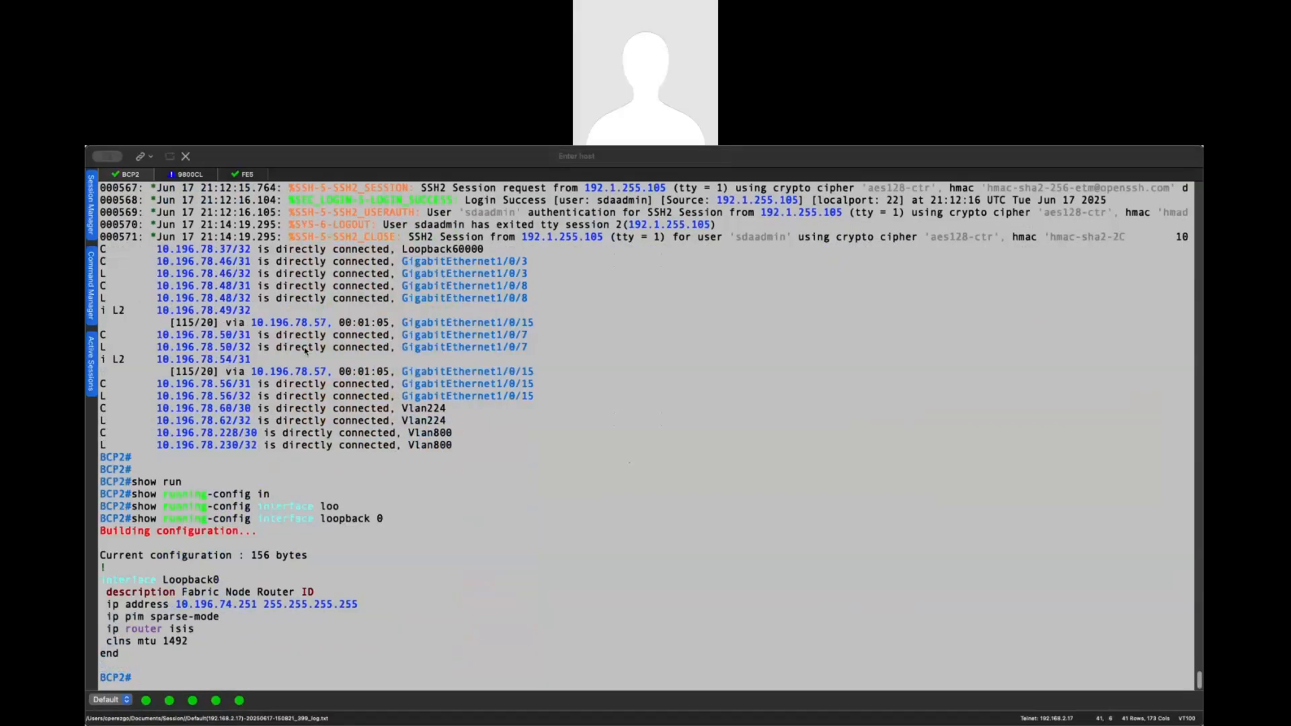
pyautogui.moveTo(304, 352)
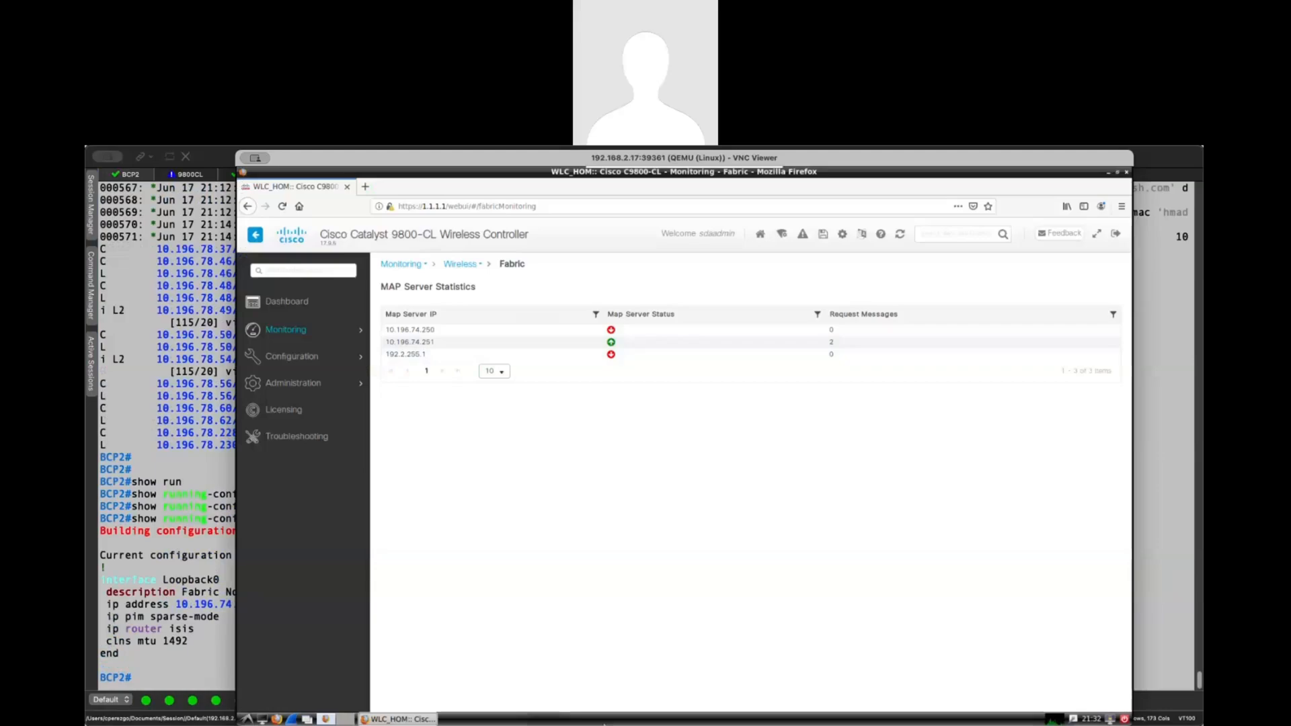
pyautogui.moveTo(677, 570)
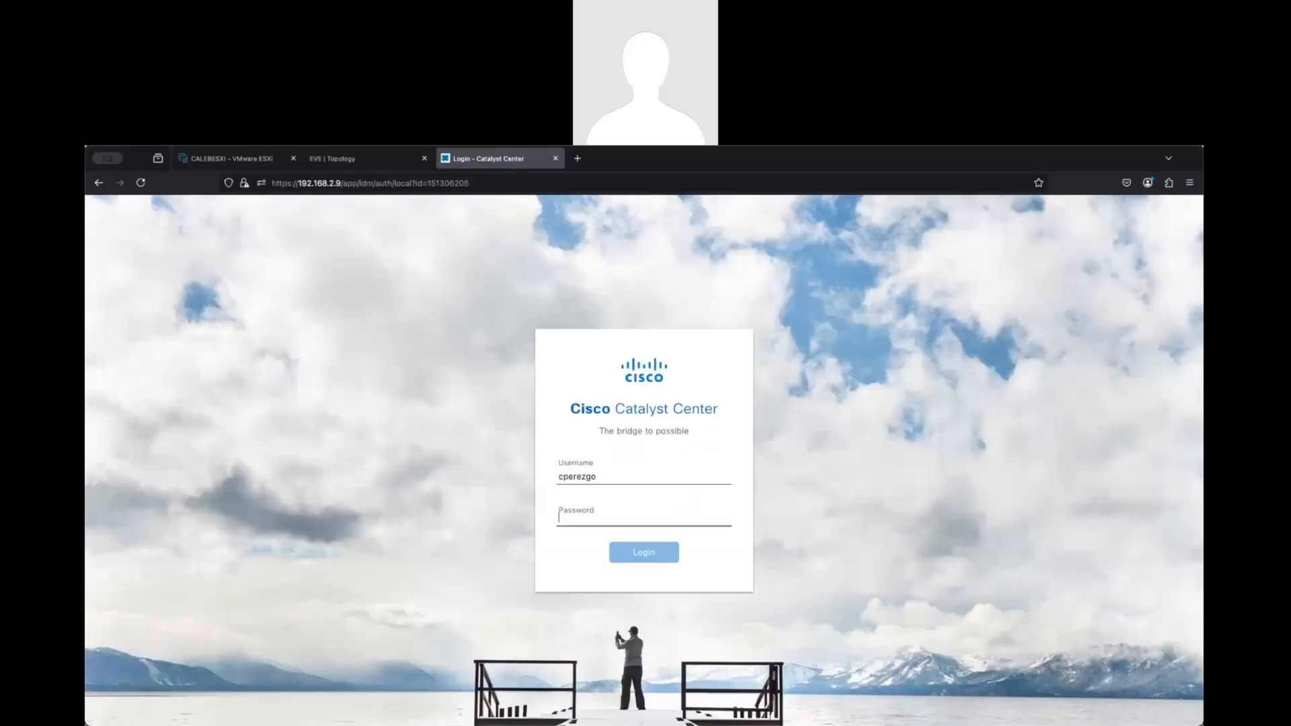
# Log in to Catalyst Center and open Design > Network Settings through Network Profiles.
pyautogui.write('password')
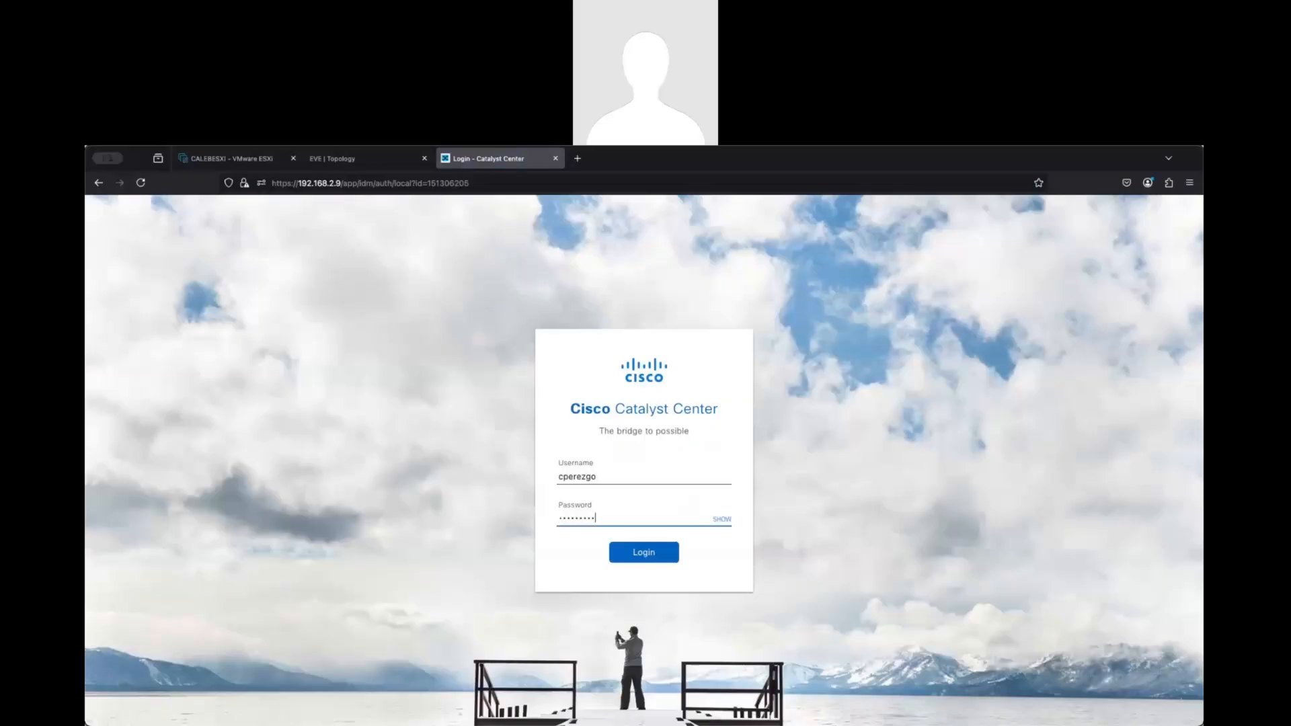
pyautogui.click(643, 551)
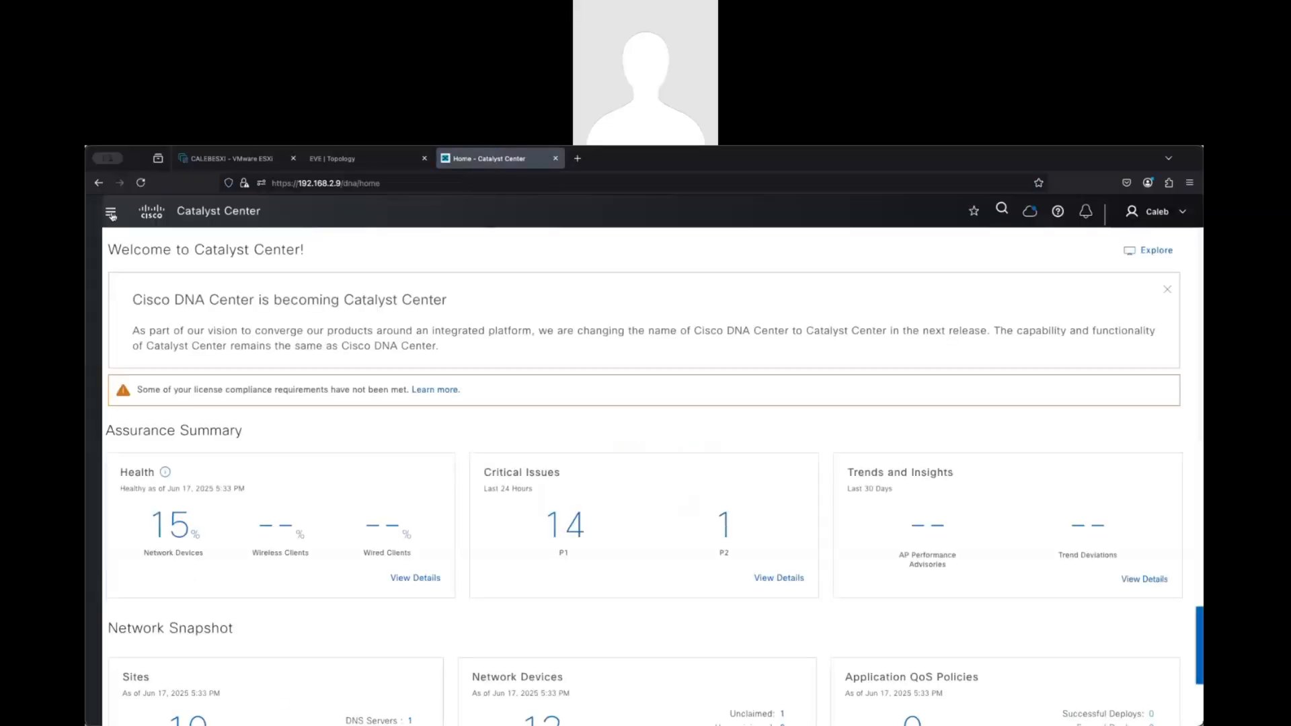
pyautogui.click(110, 211)
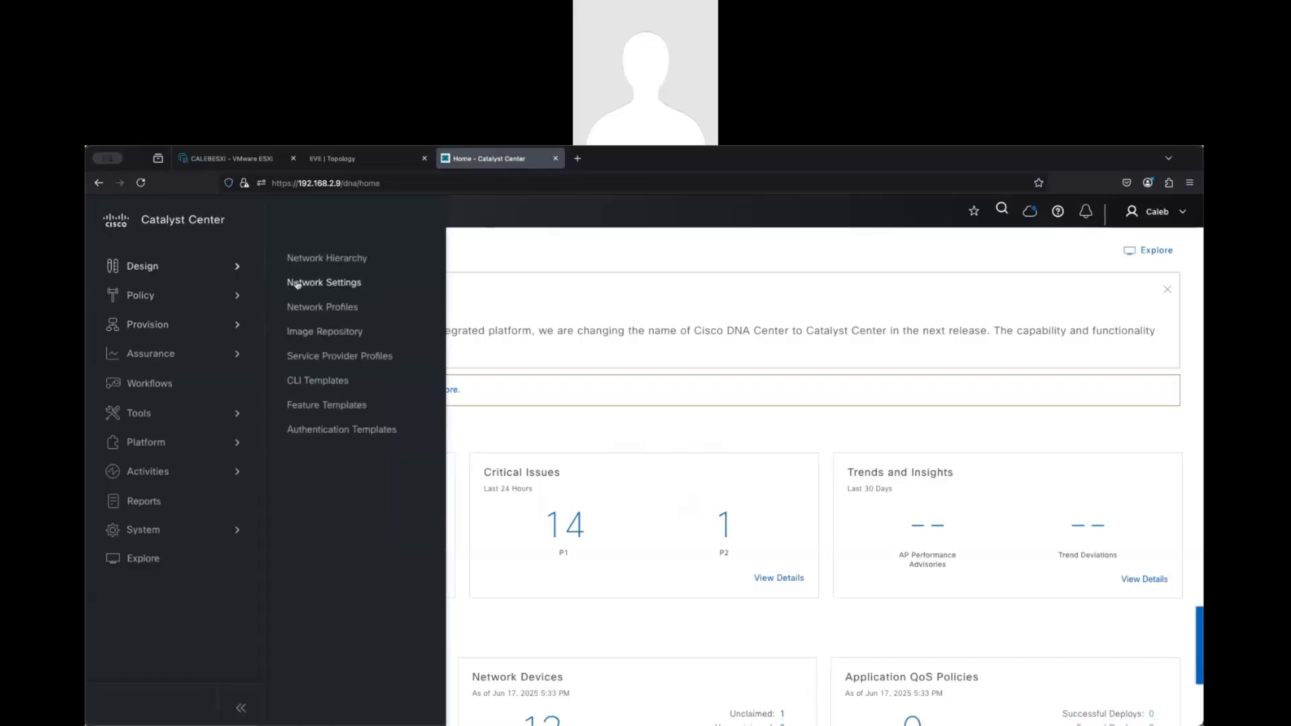
pyautogui.moveTo(322, 306)
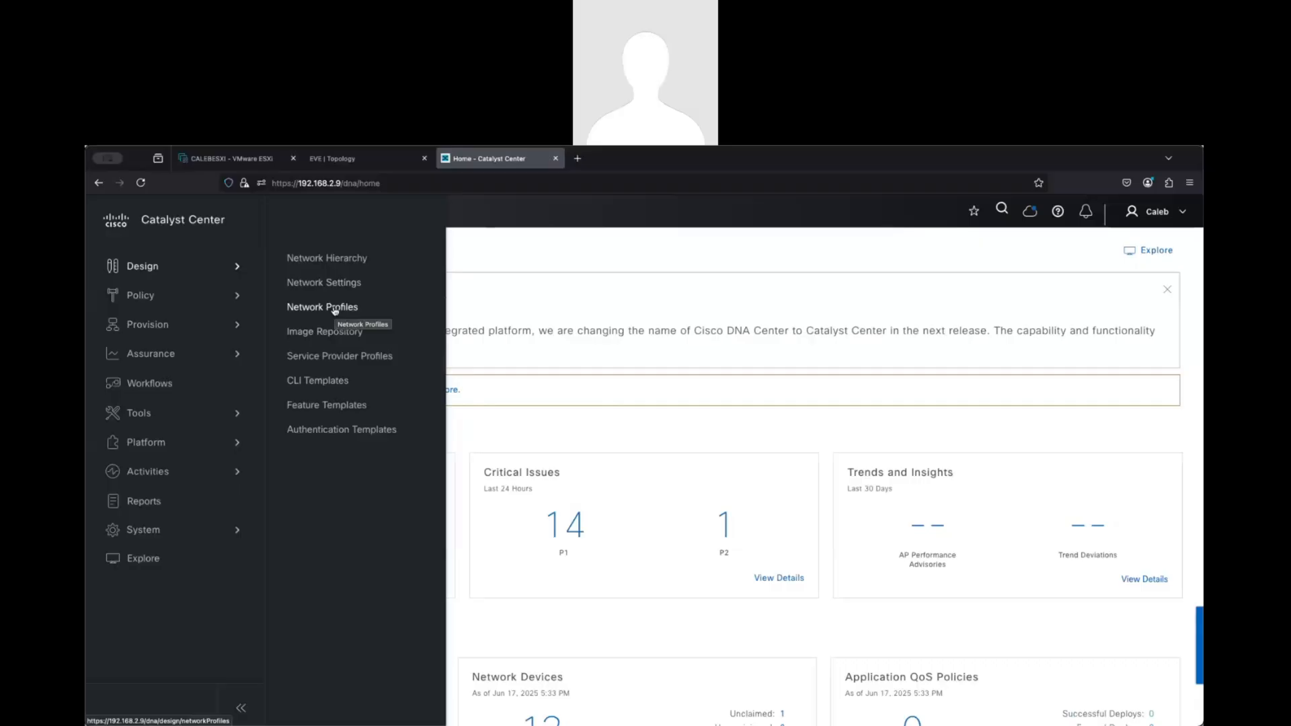
pyautogui.click(321, 307)
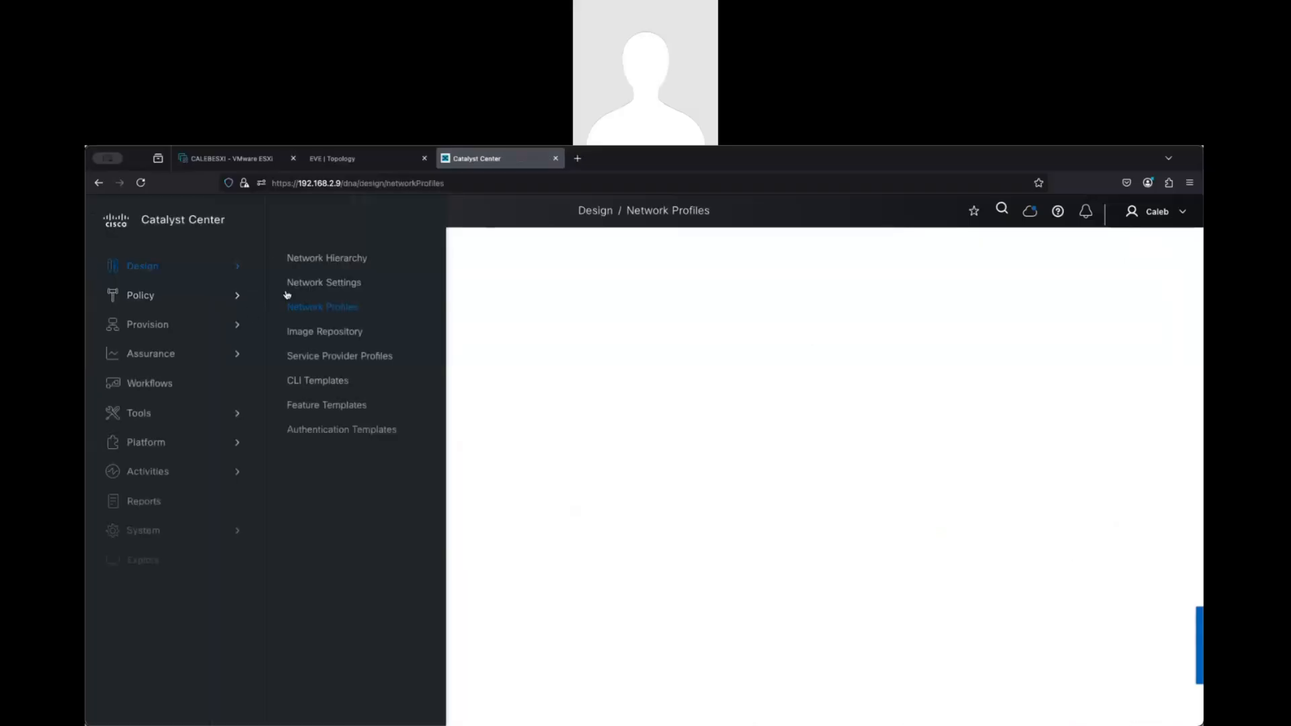
pyautogui.click(323, 281)
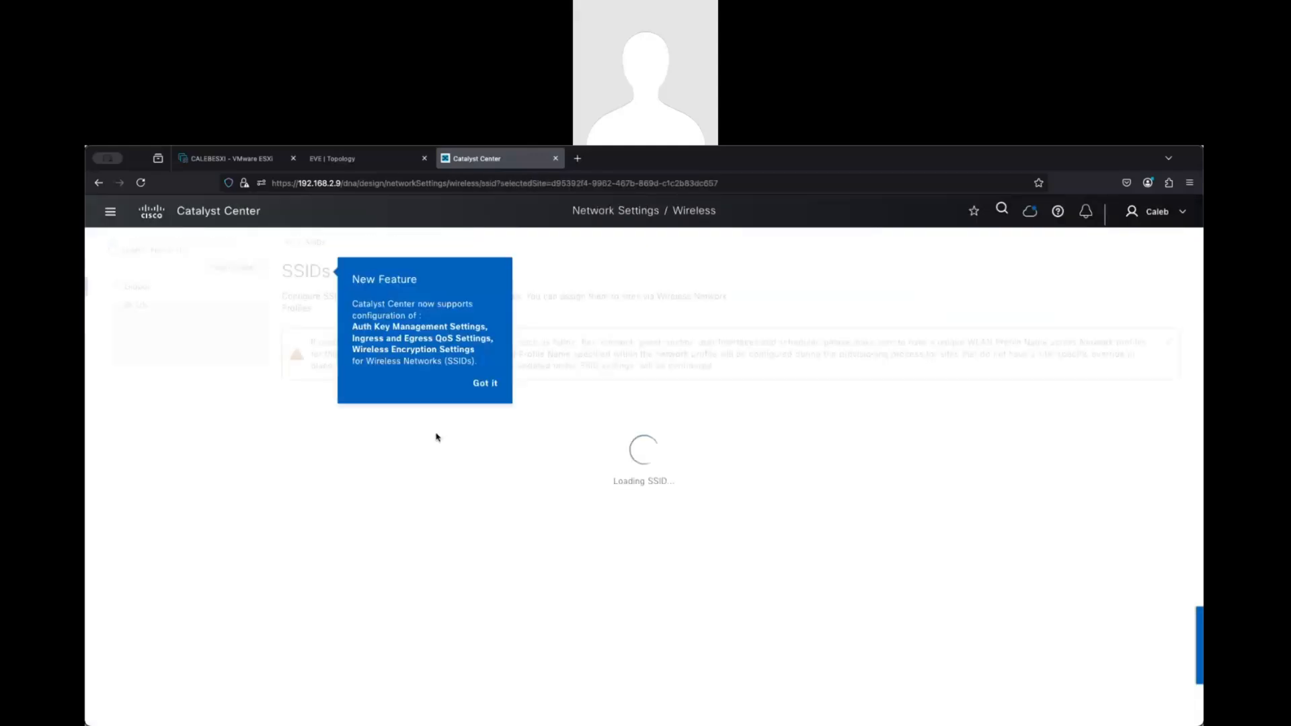
# Dismiss the New Feature popup and select the Wireless_home SSID among CP-GUEST and WIRELESS_CORP.
pyautogui.click(484, 382)
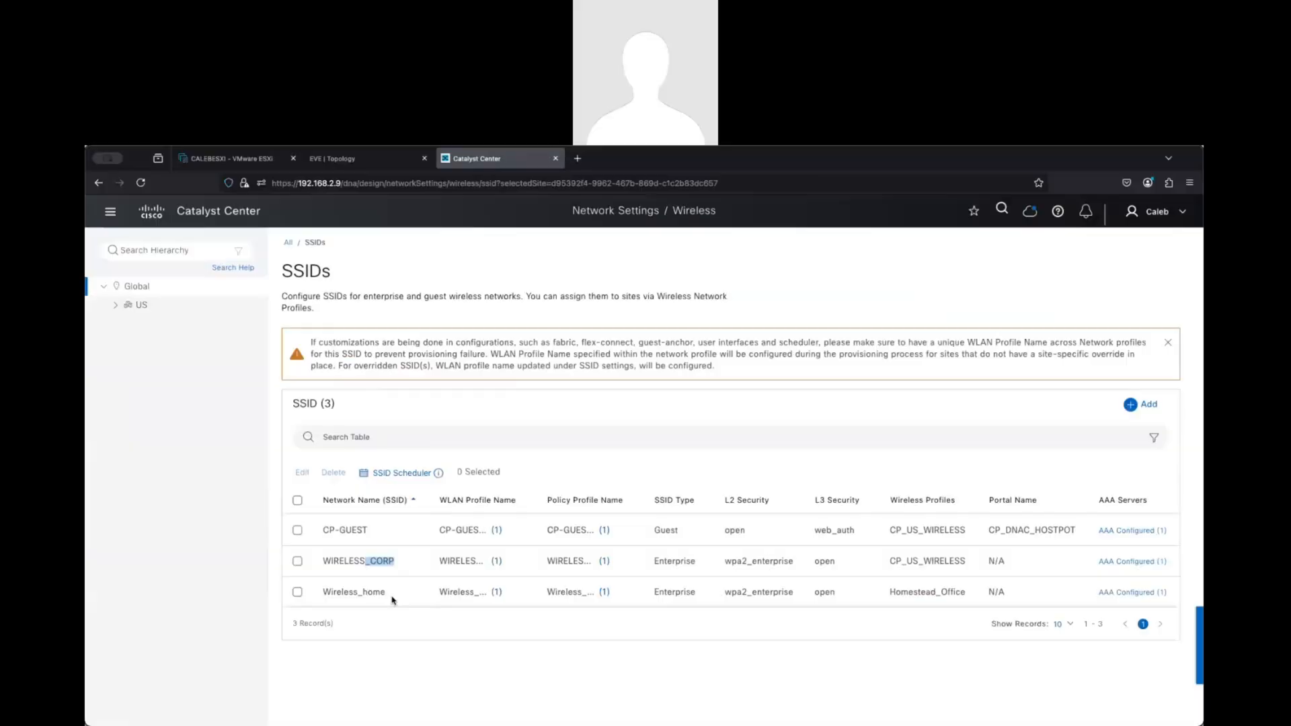
pyautogui.doubleClick(353, 591)
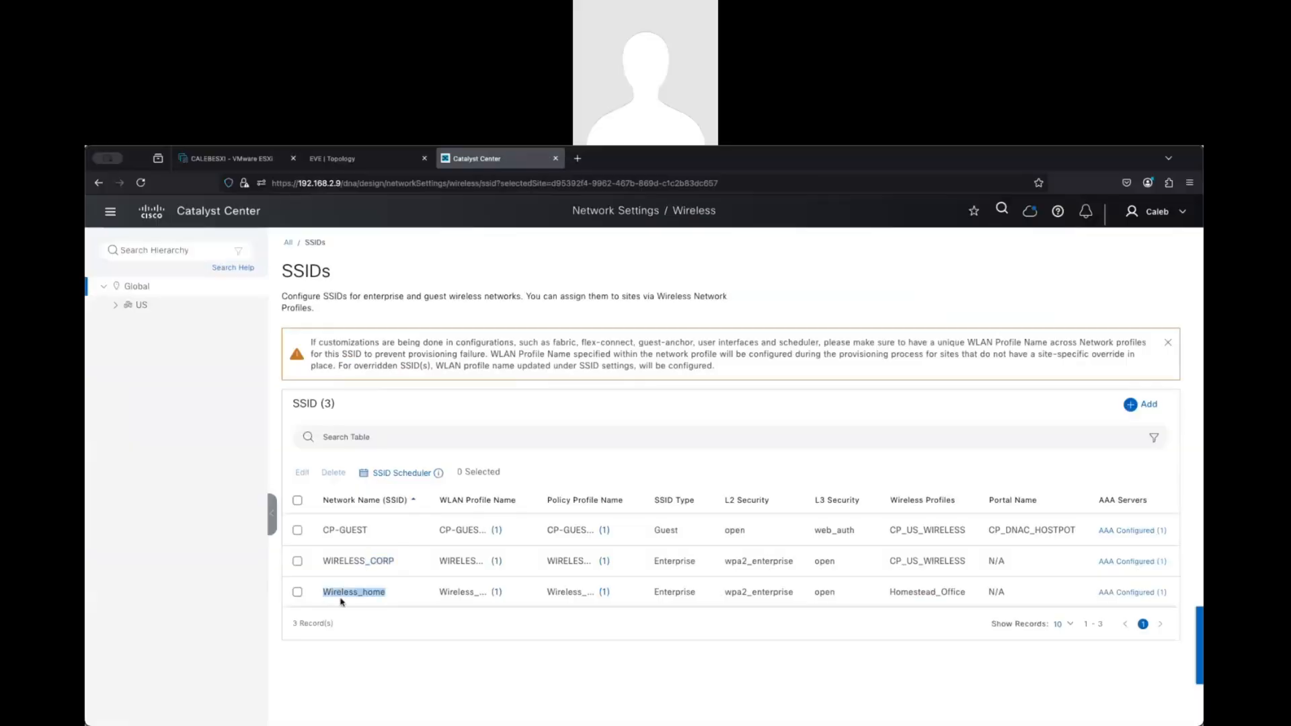
pyautogui.moveTo(756, 620)
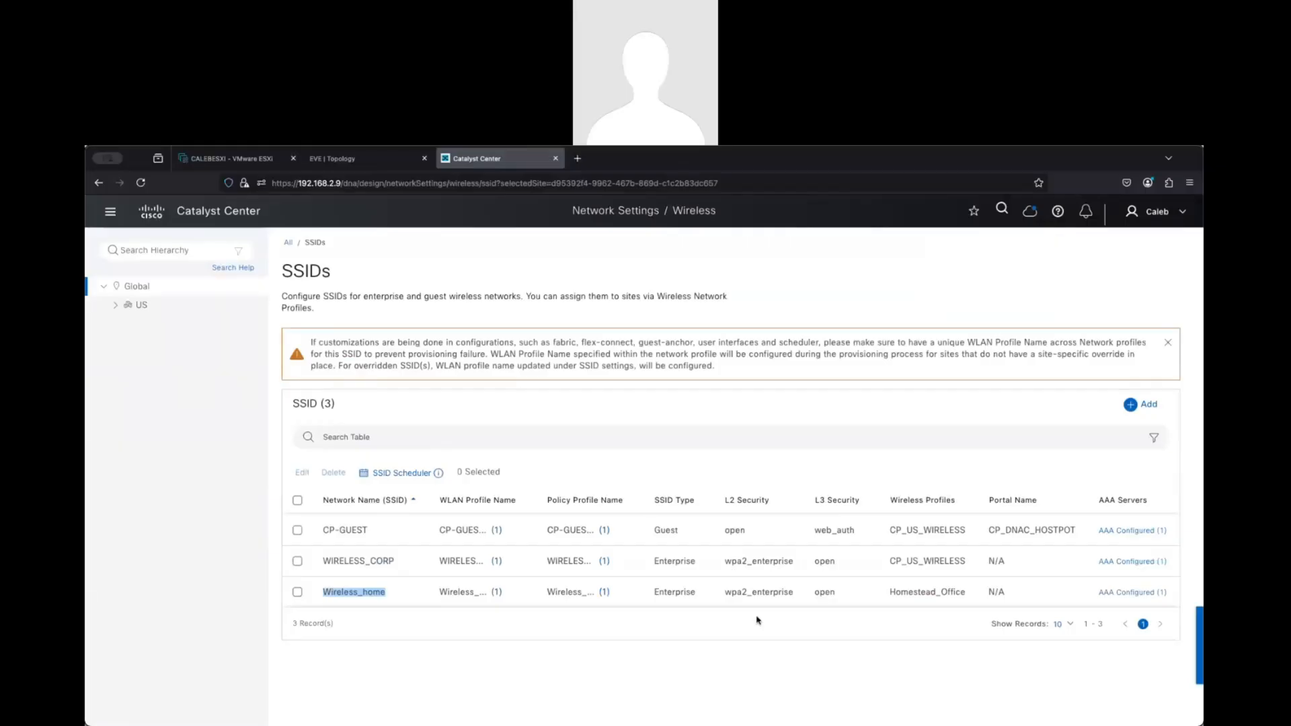
pyautogui.moveTo(855, 451)
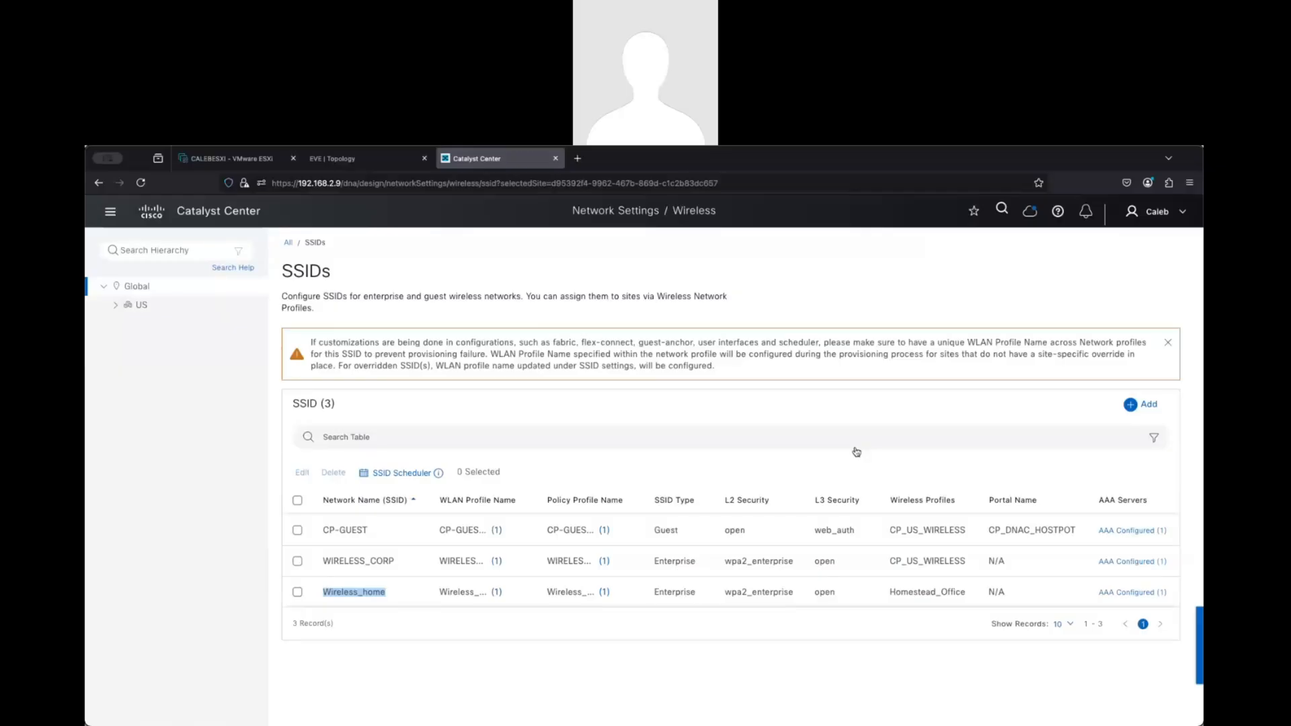
pyautogui.moveTo(1020, 214)
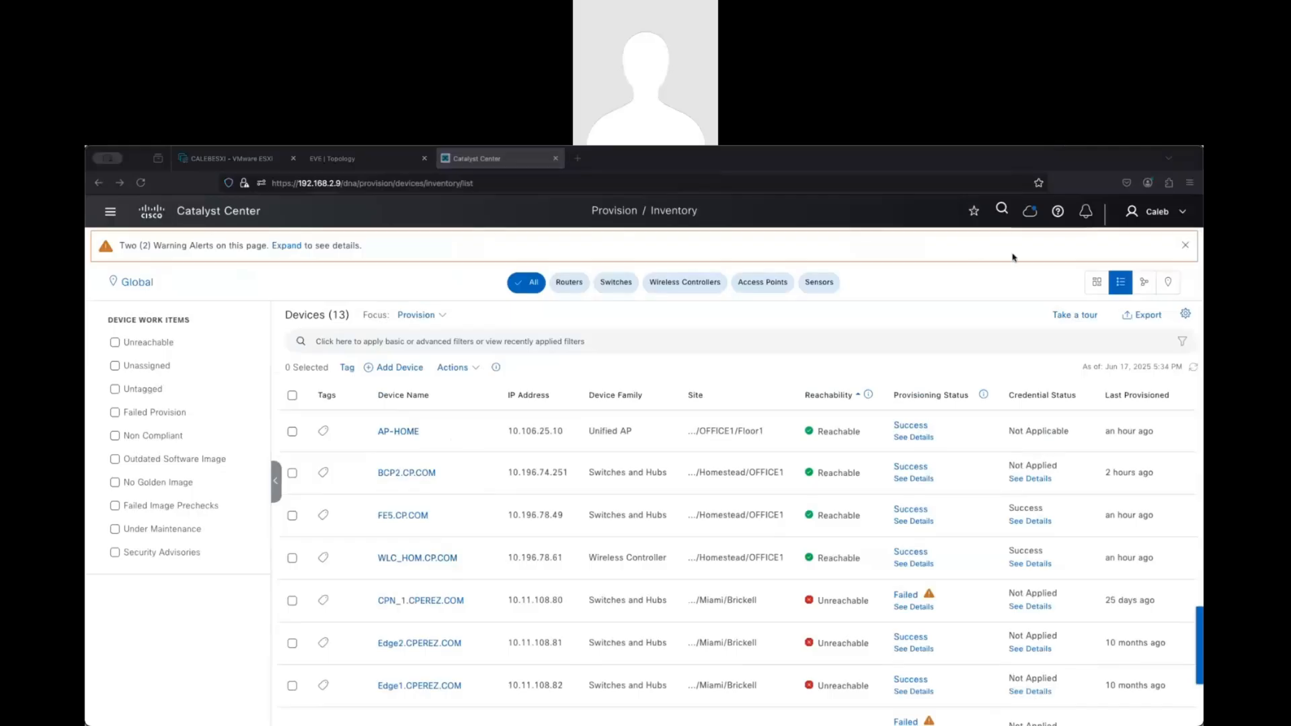
pyautogui.moveTo(963, 261)
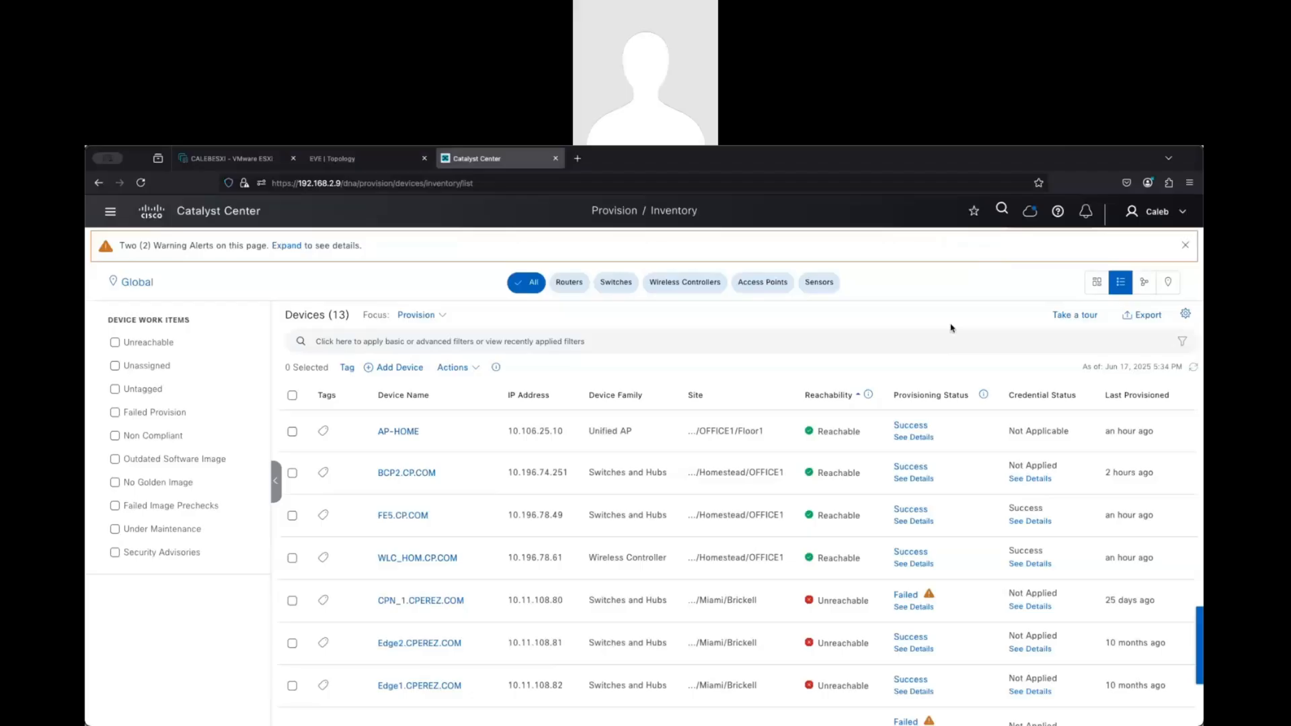
pyautogui.moveTo(836, 203)
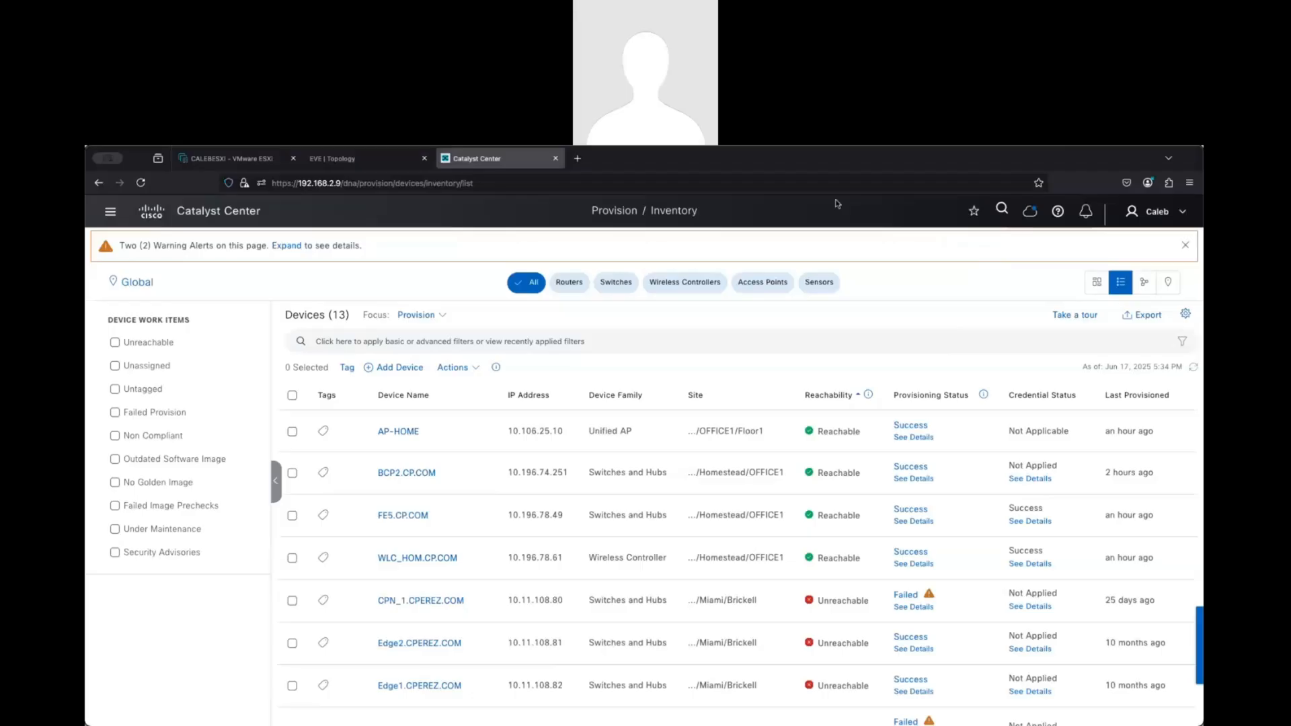
# Check Catalyst Center inventory: AP-HOME at 10.106.25.10 is reachable and provisioned.
pyautogui.click(338, 158)
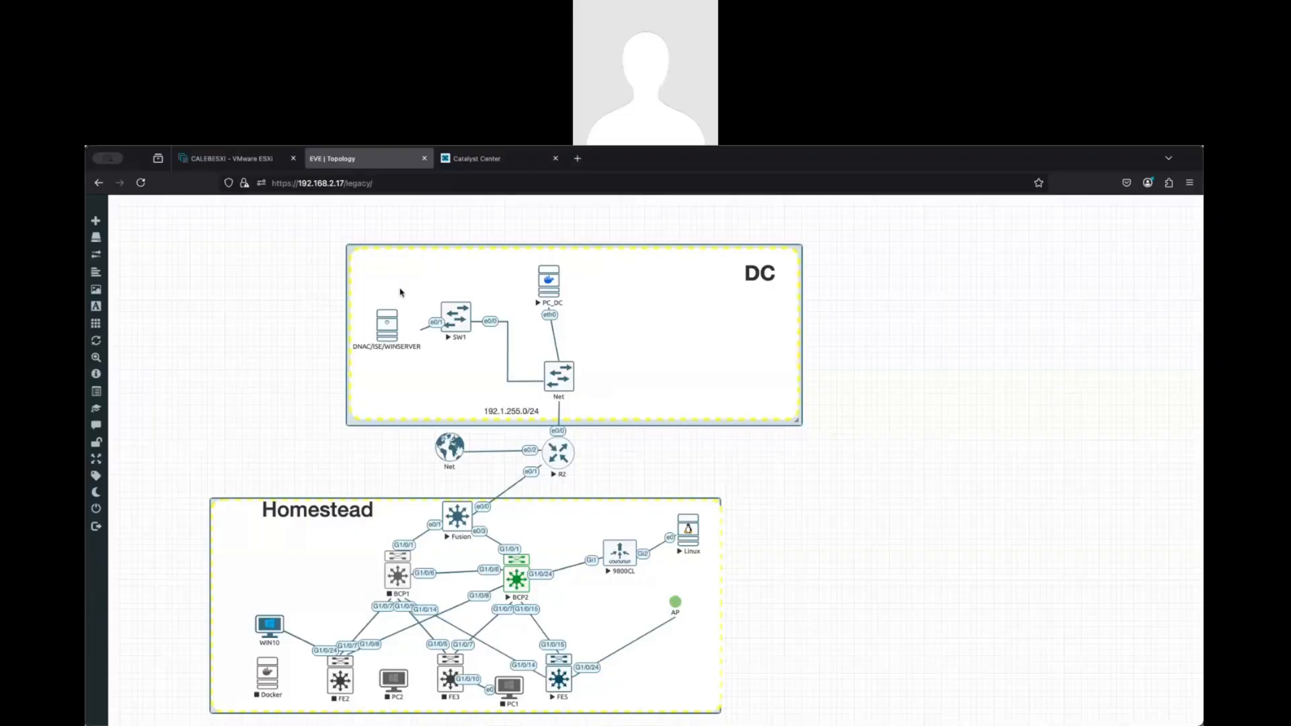
pyautogui.moveTo(1143, 491)
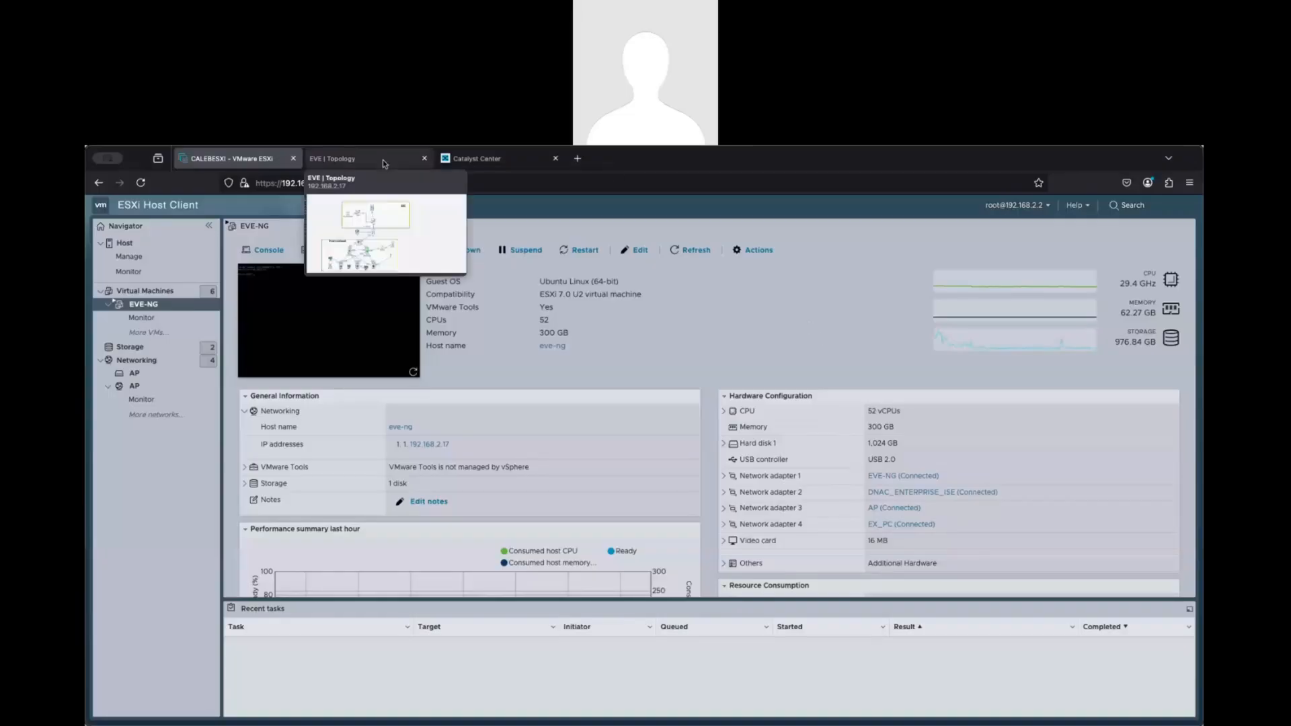
pyautogui.click(333, 158)
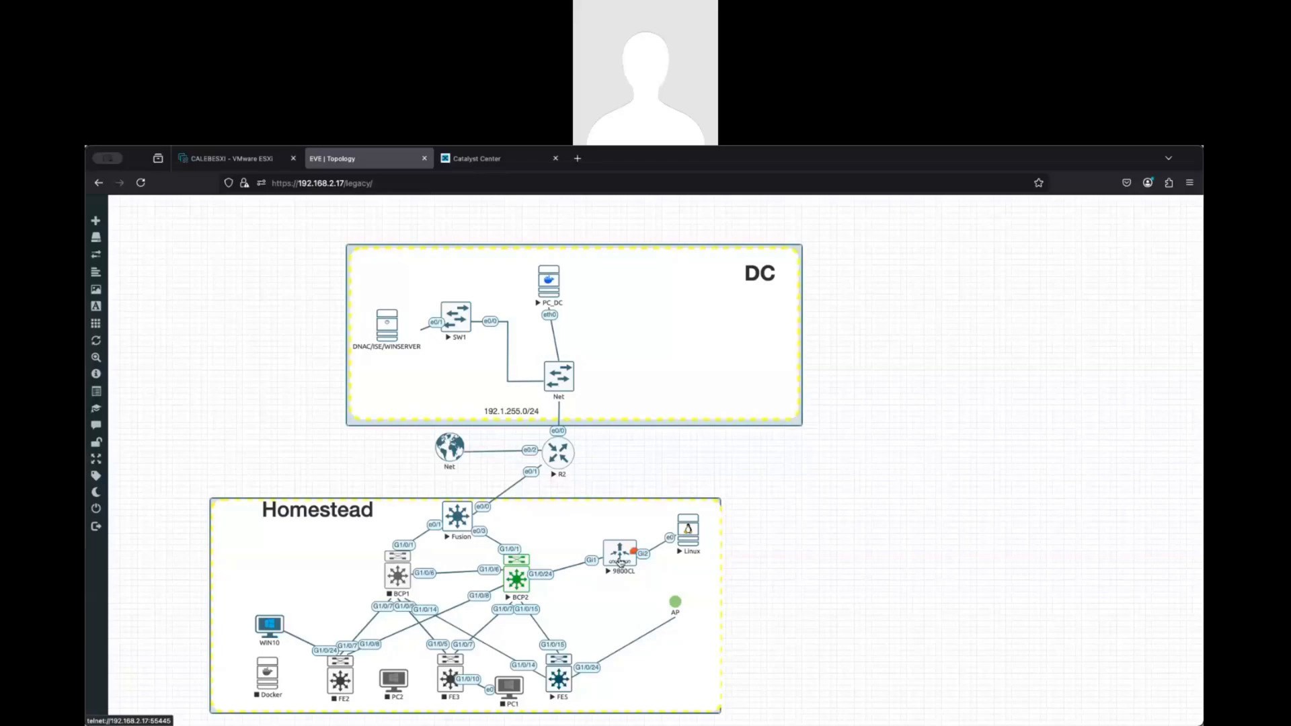
pyautogui.moveTo(671, 533)
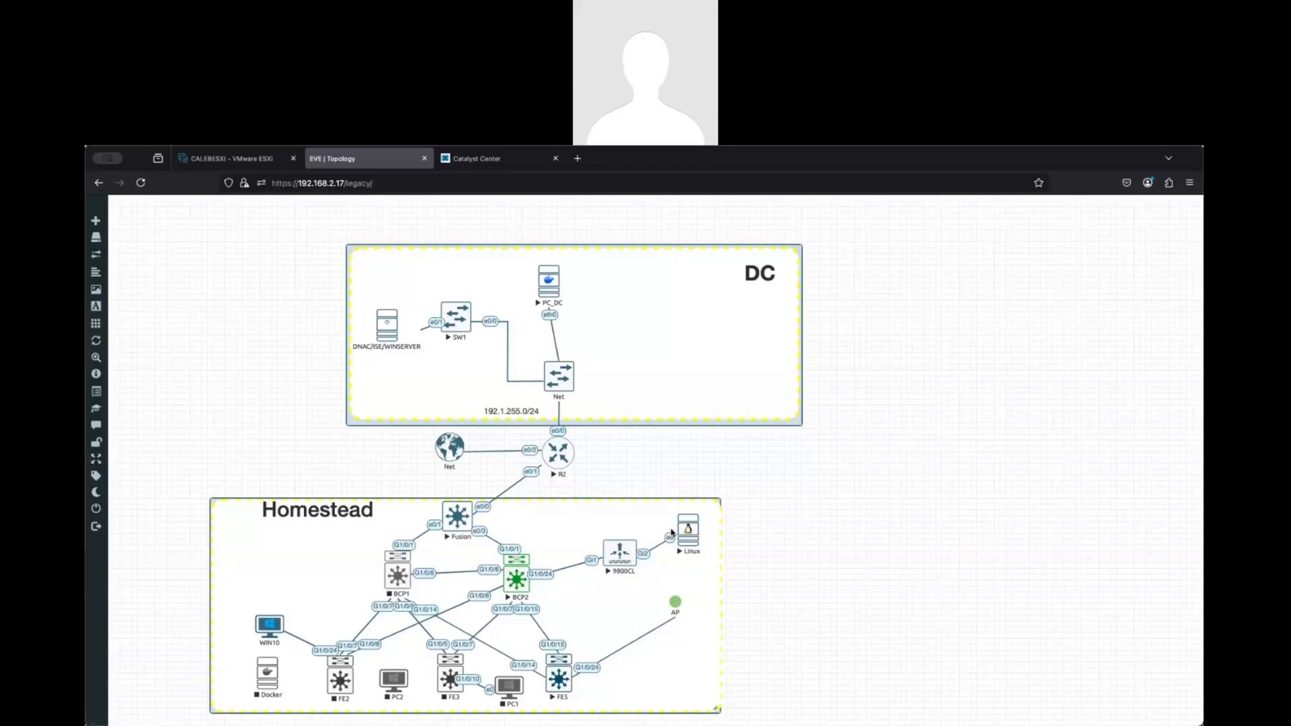
pyautogui.moveTo(906, 429)
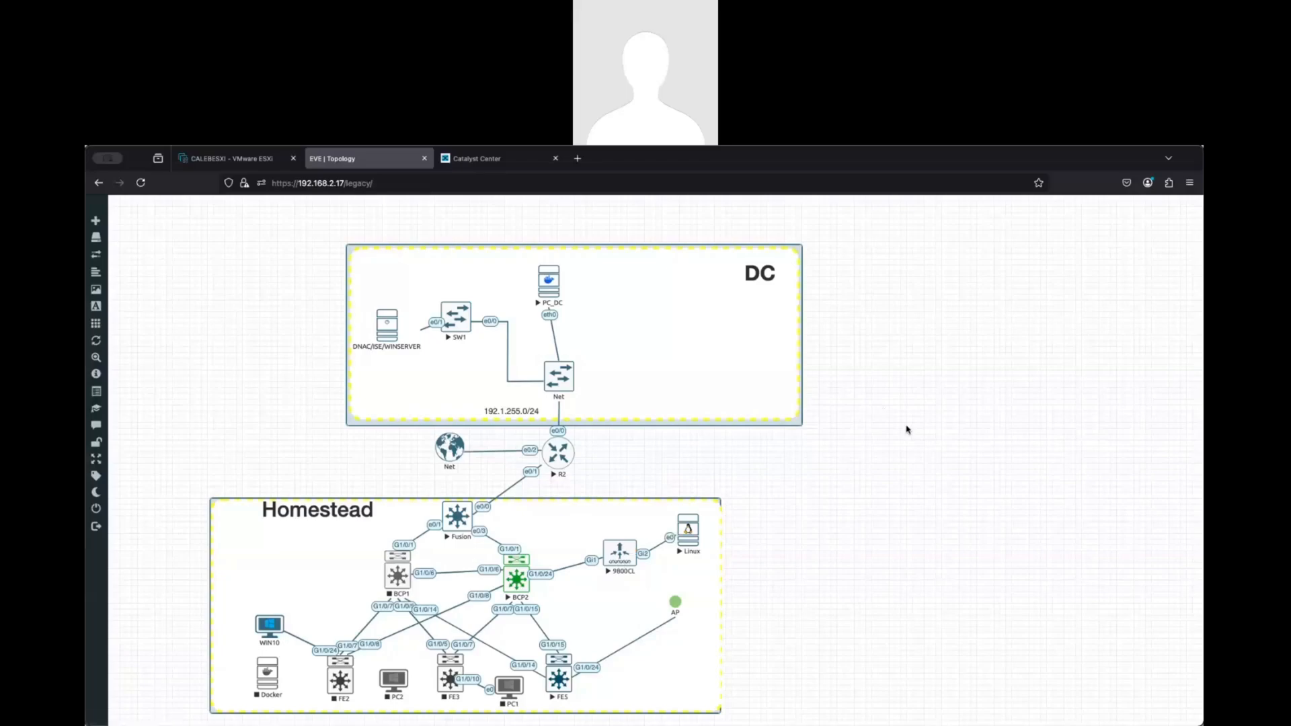
pyautogui.moveTo(1100, 347)
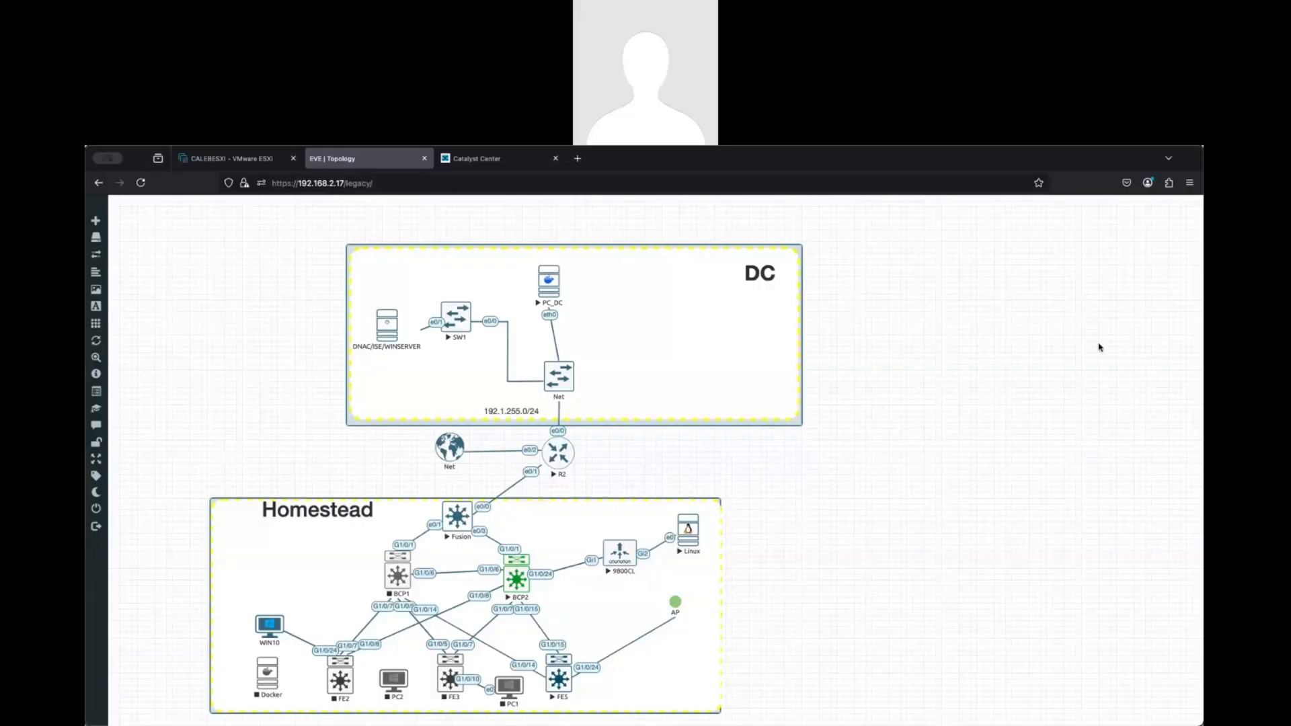